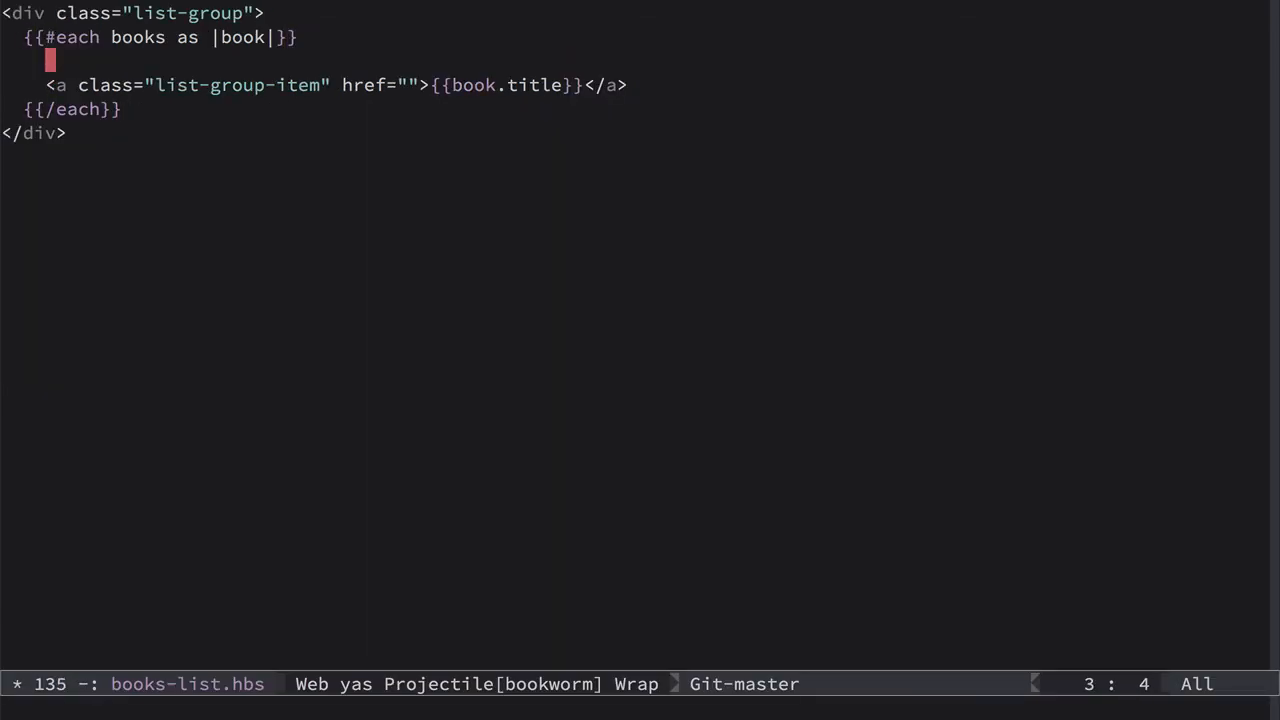
# In books-list.hbs, wrap book.title in a link-to 'books.book' with class list-group-item
pyautogui.write('{{#link}}')
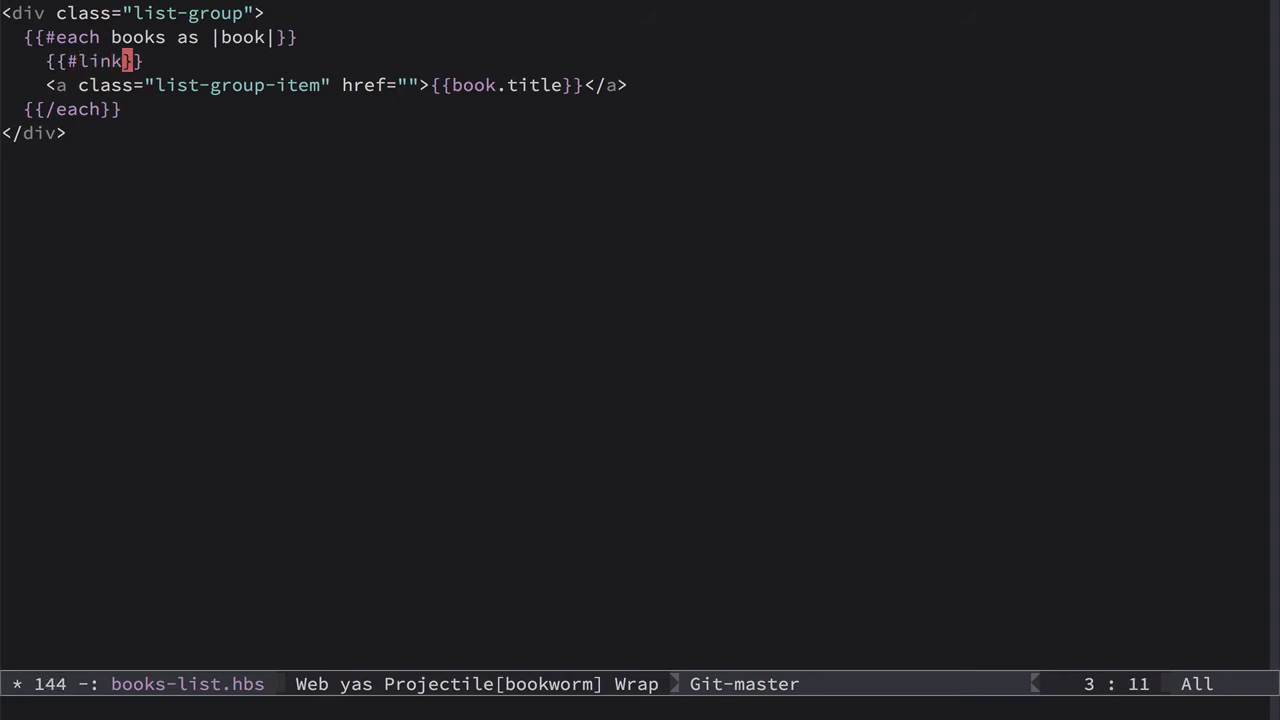
pyautogui.write("-to 'books.book' book class")
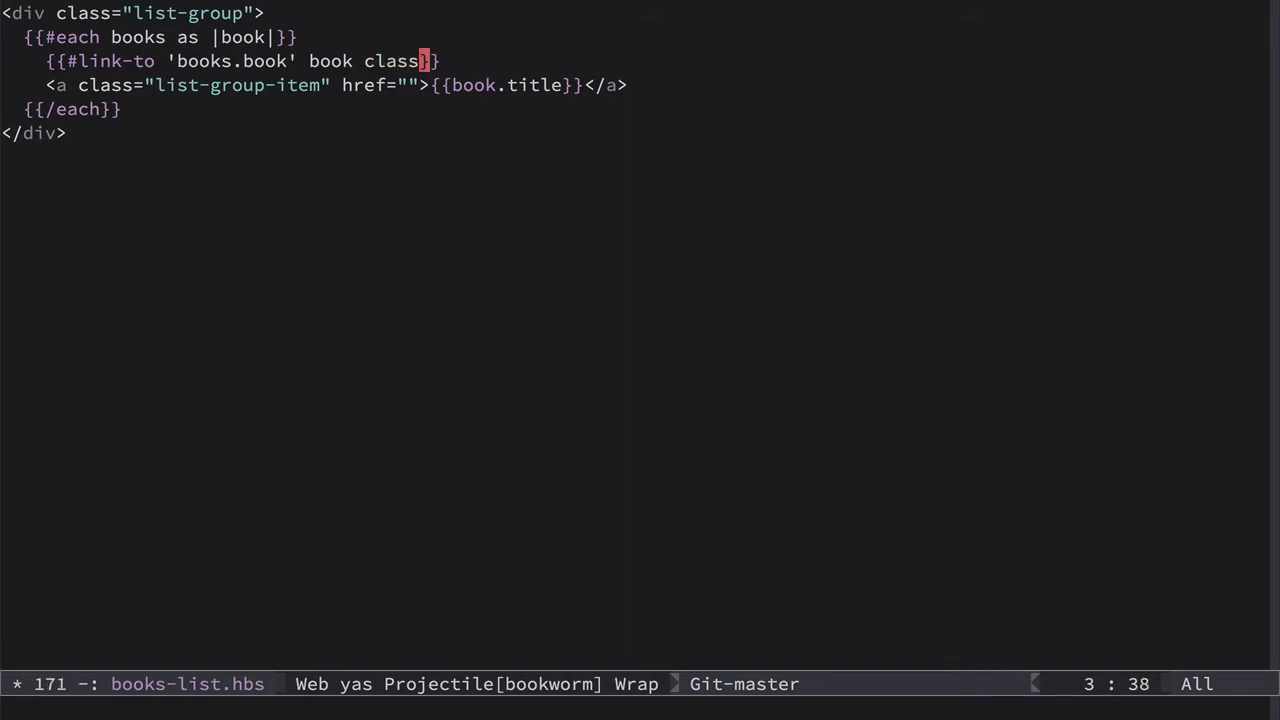
pyautogui.write('="list"')
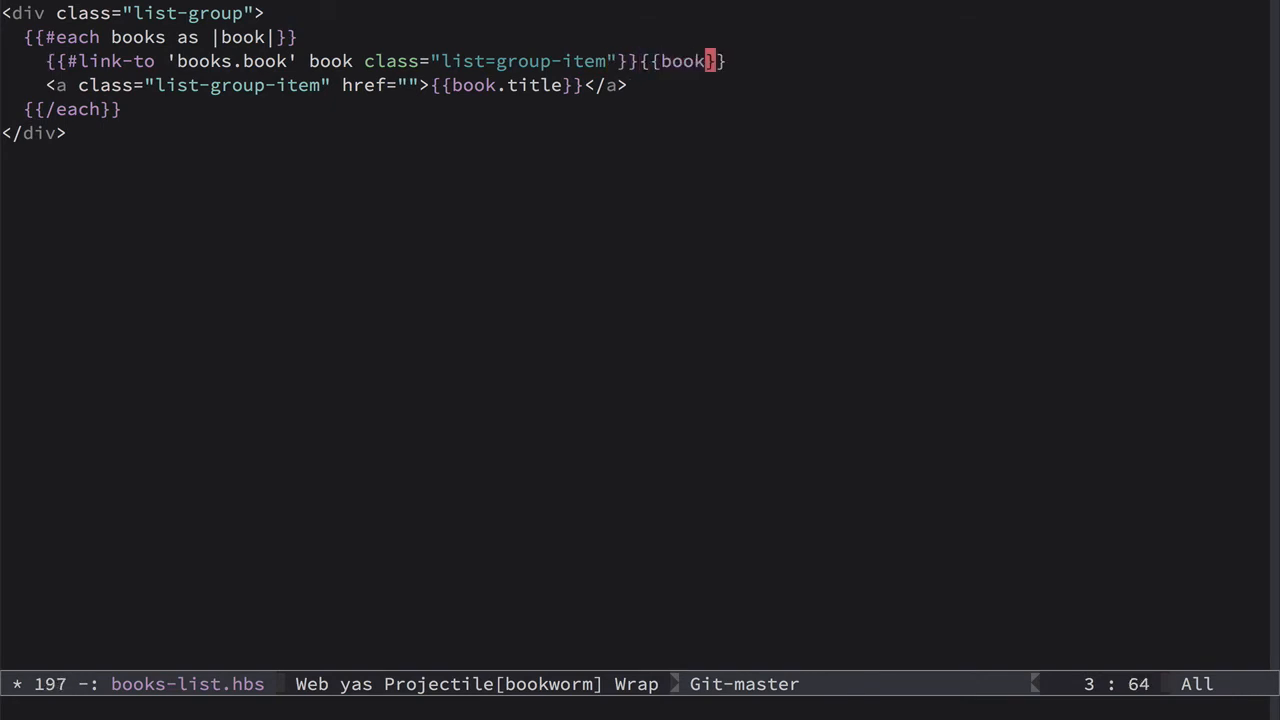
pyautogui.write('.title')
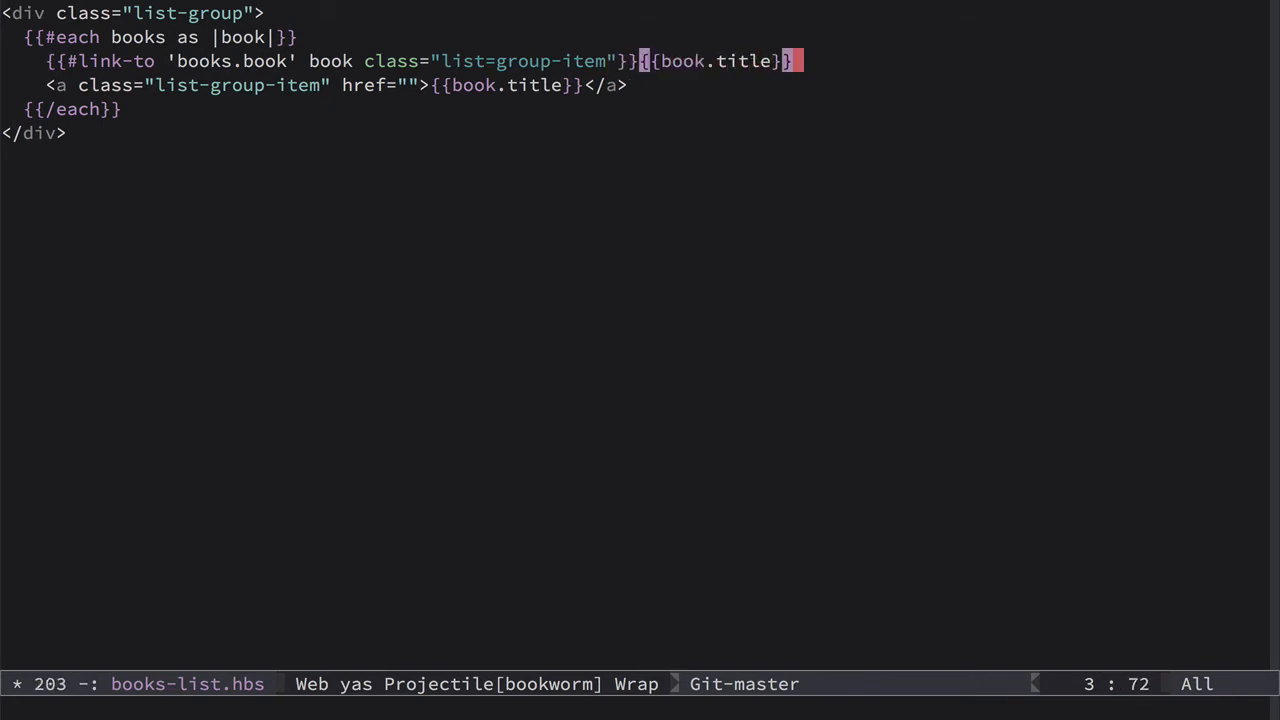
pyautogui.write('{{/}}')
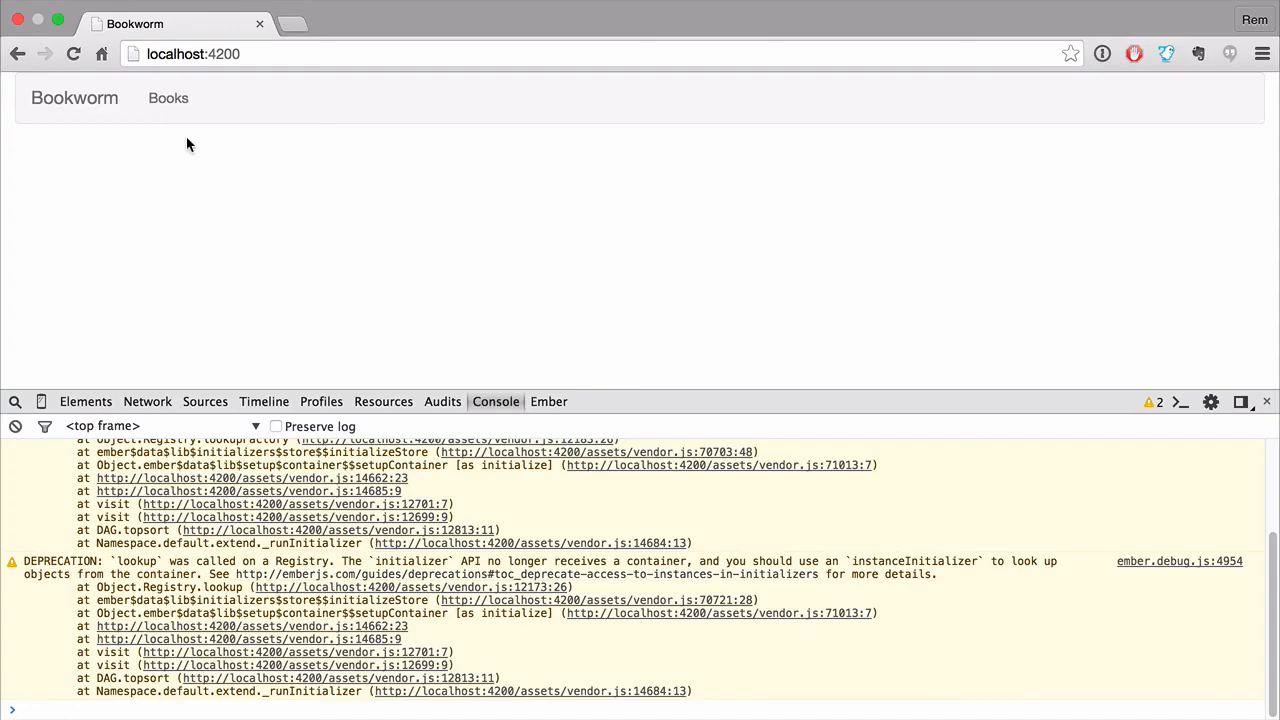
# Open the Books page from the navbar to reveal the missing books.book route error
pyautogui.click(168, 98)
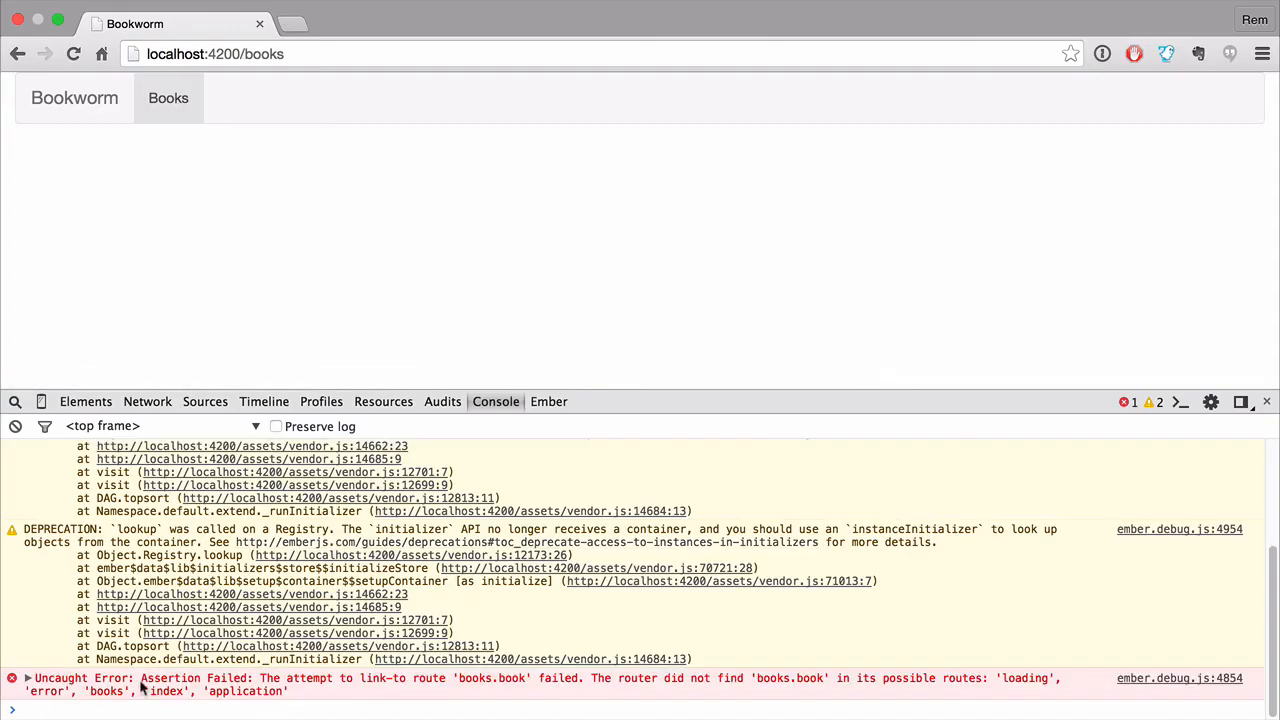
pyautogui.moveTo(410, 678)
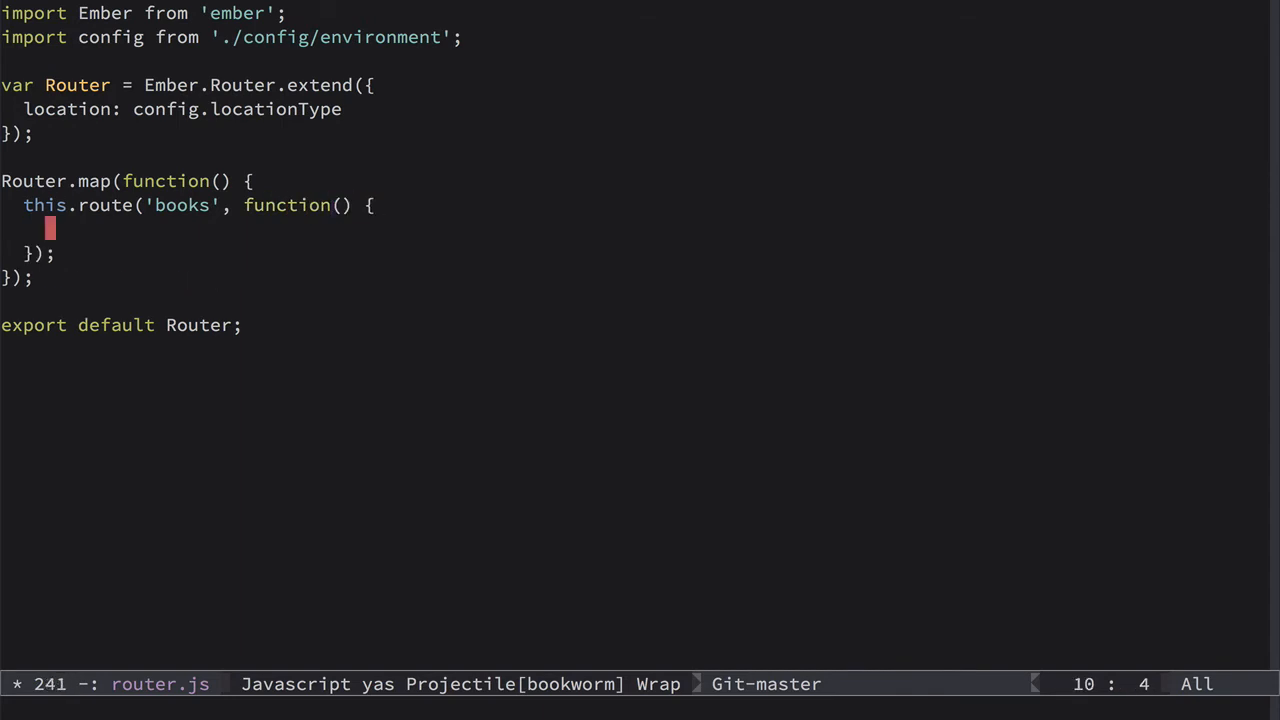
# Add this.route('book', { path: ':book_id' }) inside the books route, then try books/3
pyautogui.write('this.')
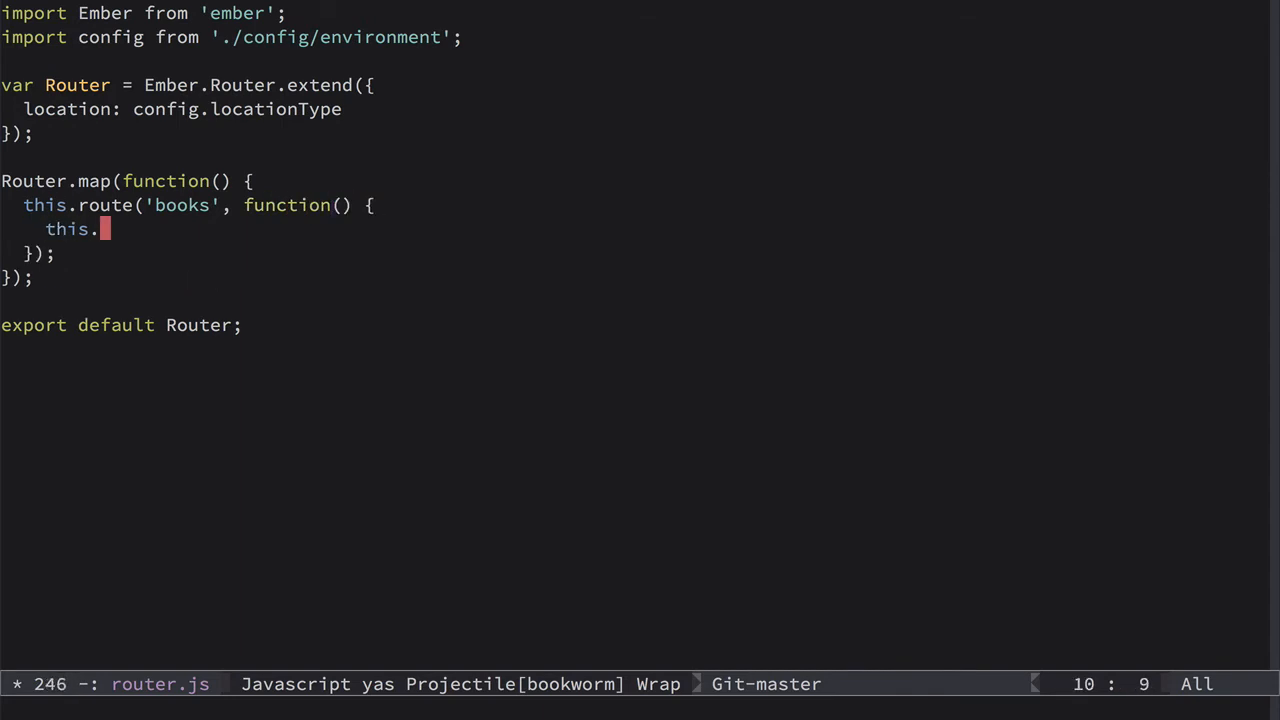
pyautogui.write("route('b'")
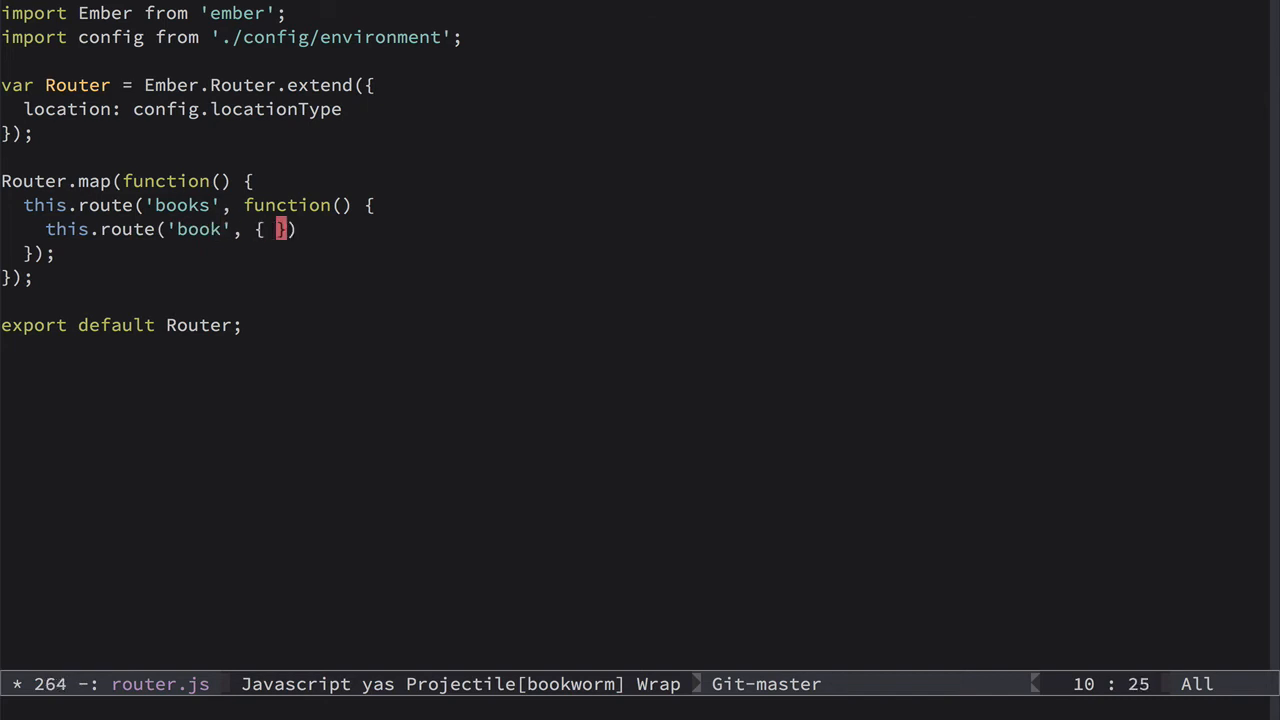
pyautogui.write("path: ''")
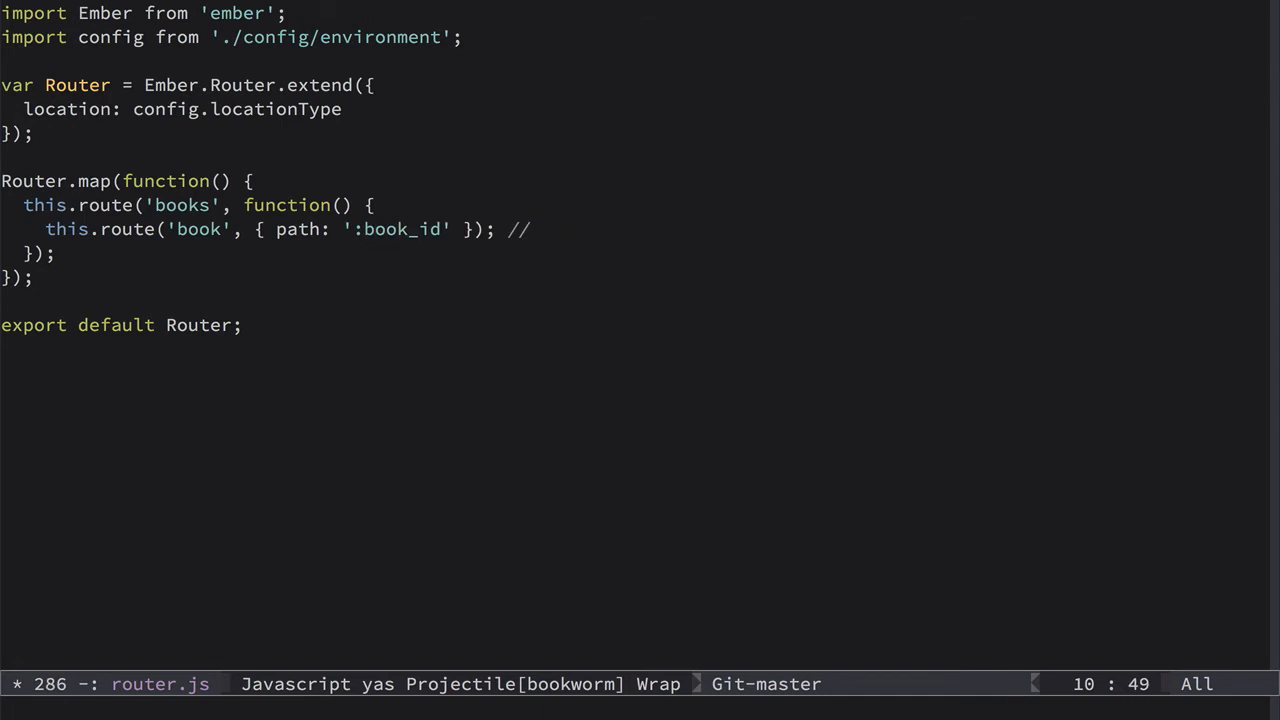
pyautogui.write('books/3')
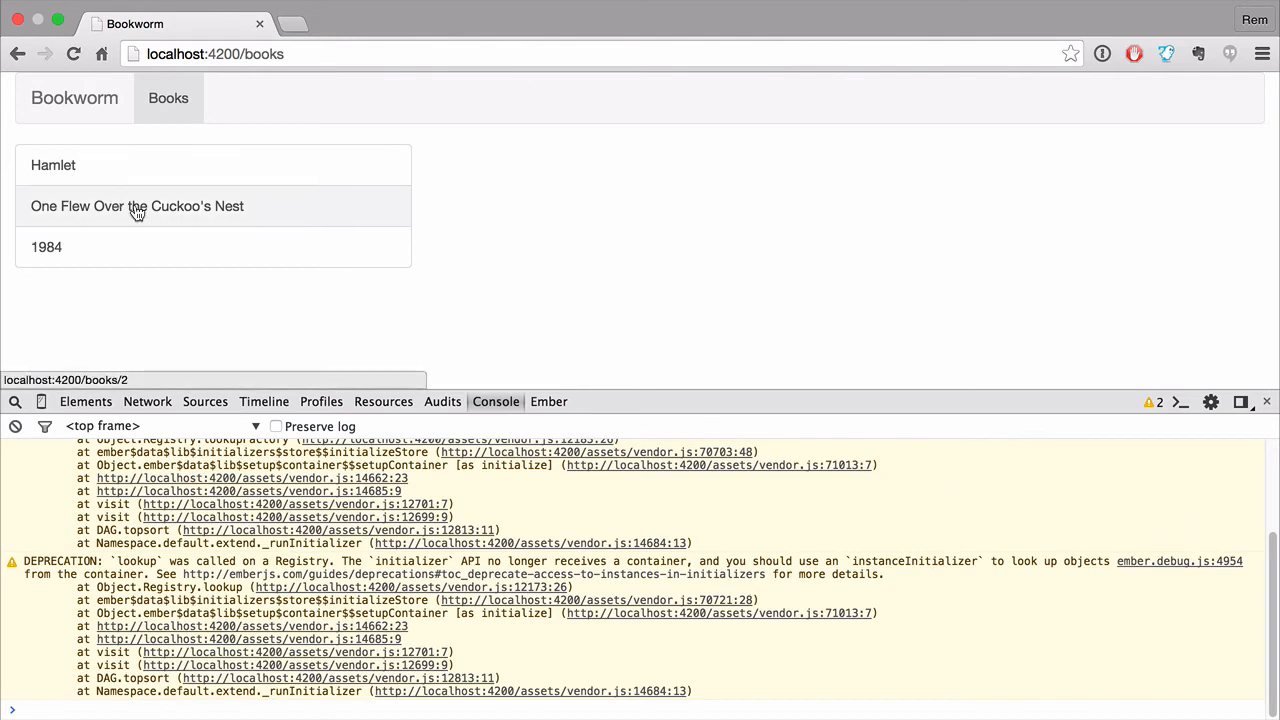
# Alternate between Hamlet and One Flew Over the Cuckoo's Nest, checking /books/1 and /books/2
pyautogui.click(53, 165)
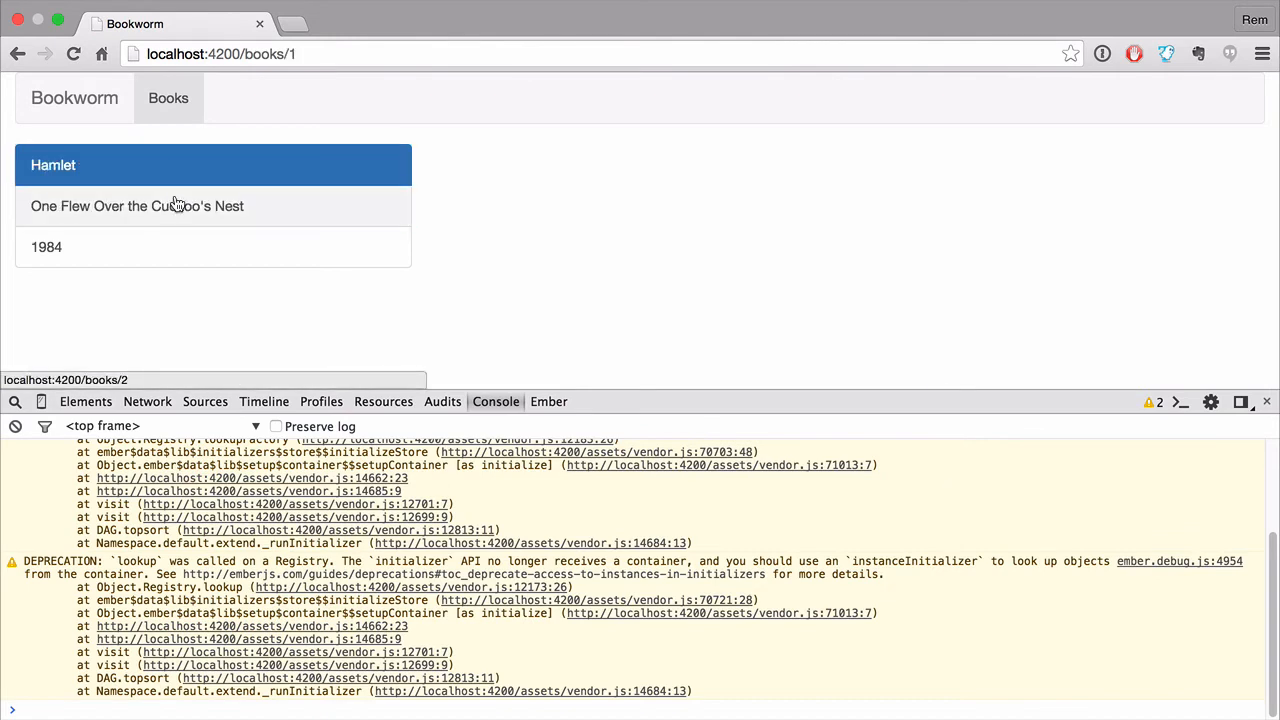
pyautogui.click(137, 206)
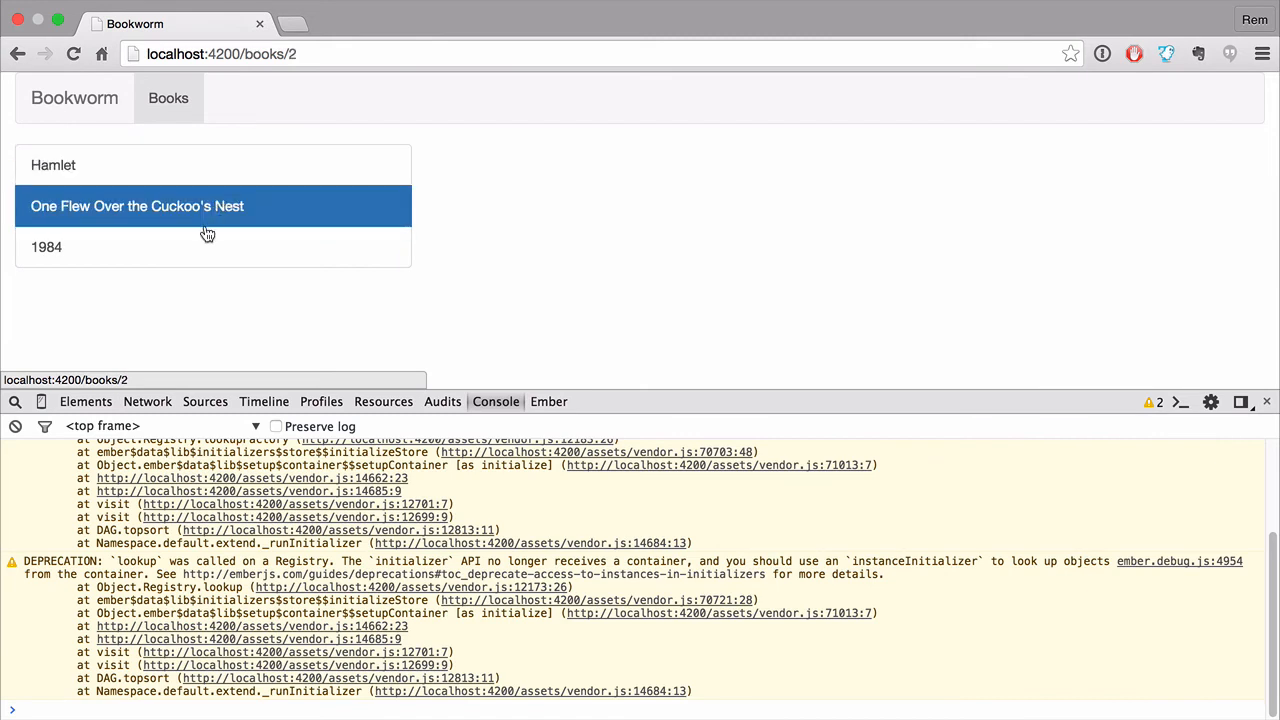
pyautogui.click(53, 165)
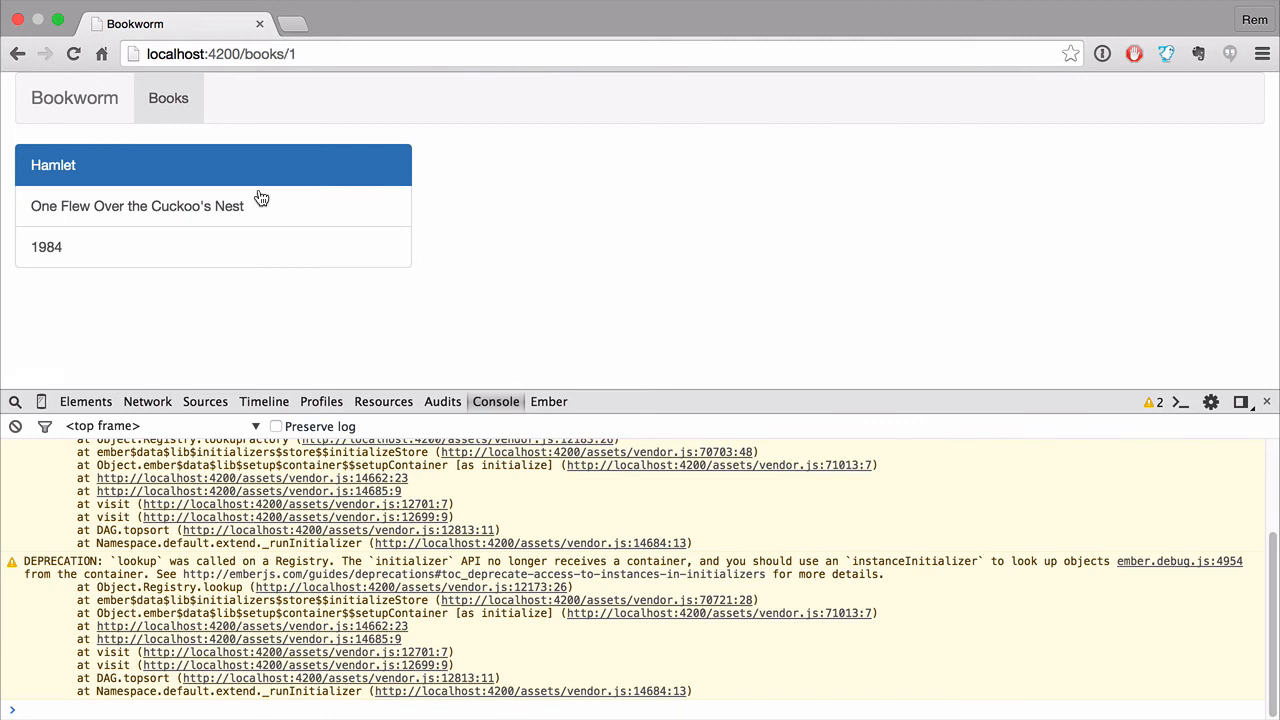
pyautogui.click(137, 206)
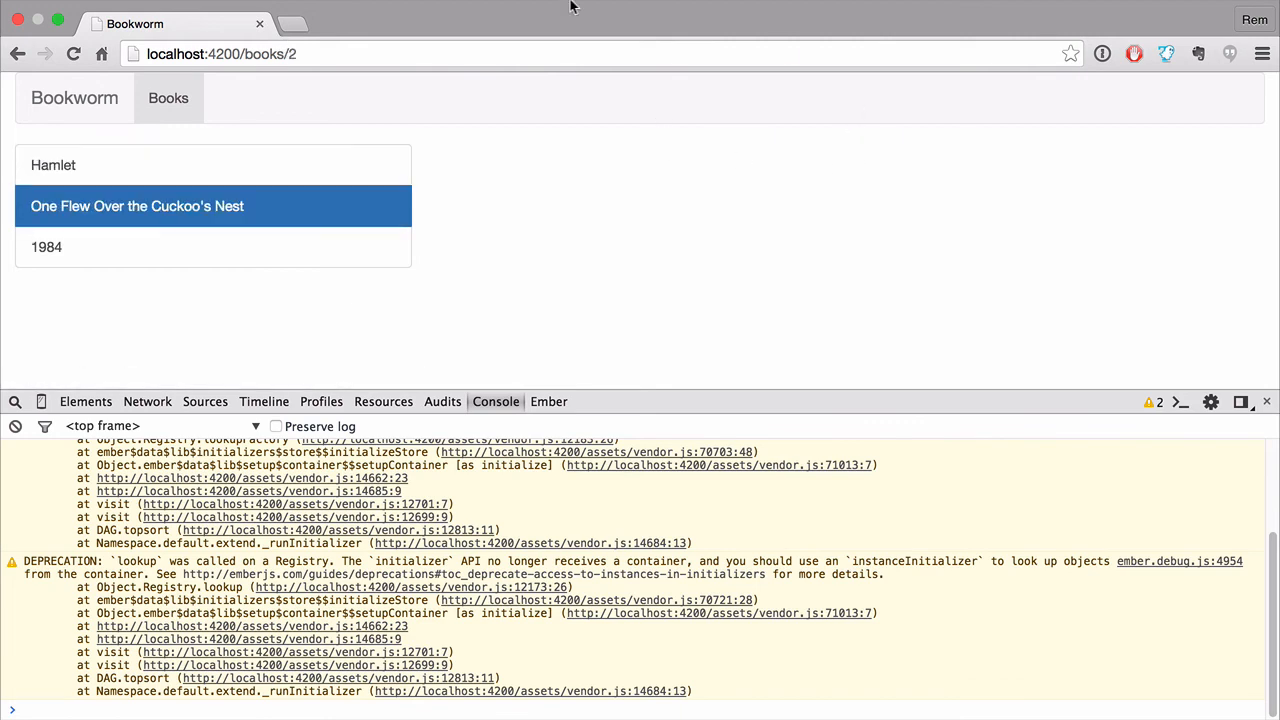
pyautogui.moveTo(443, 175)
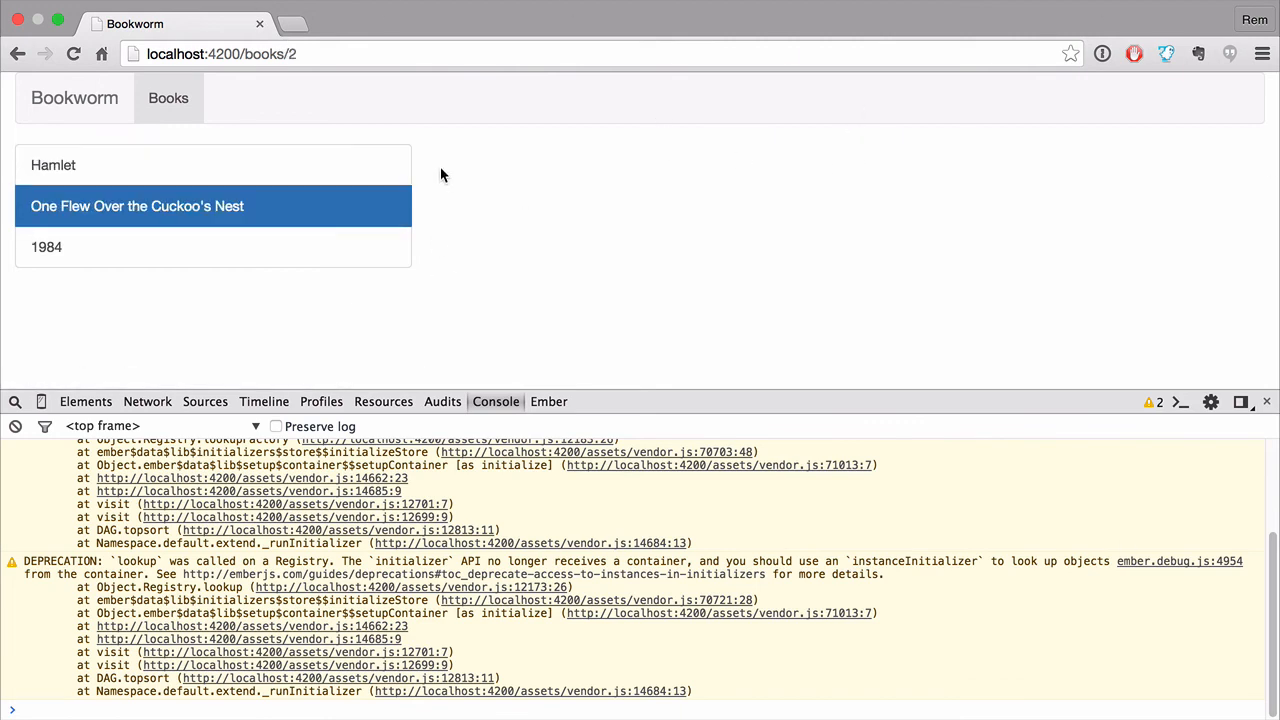
pyautogui.moveTo(1150, 140)
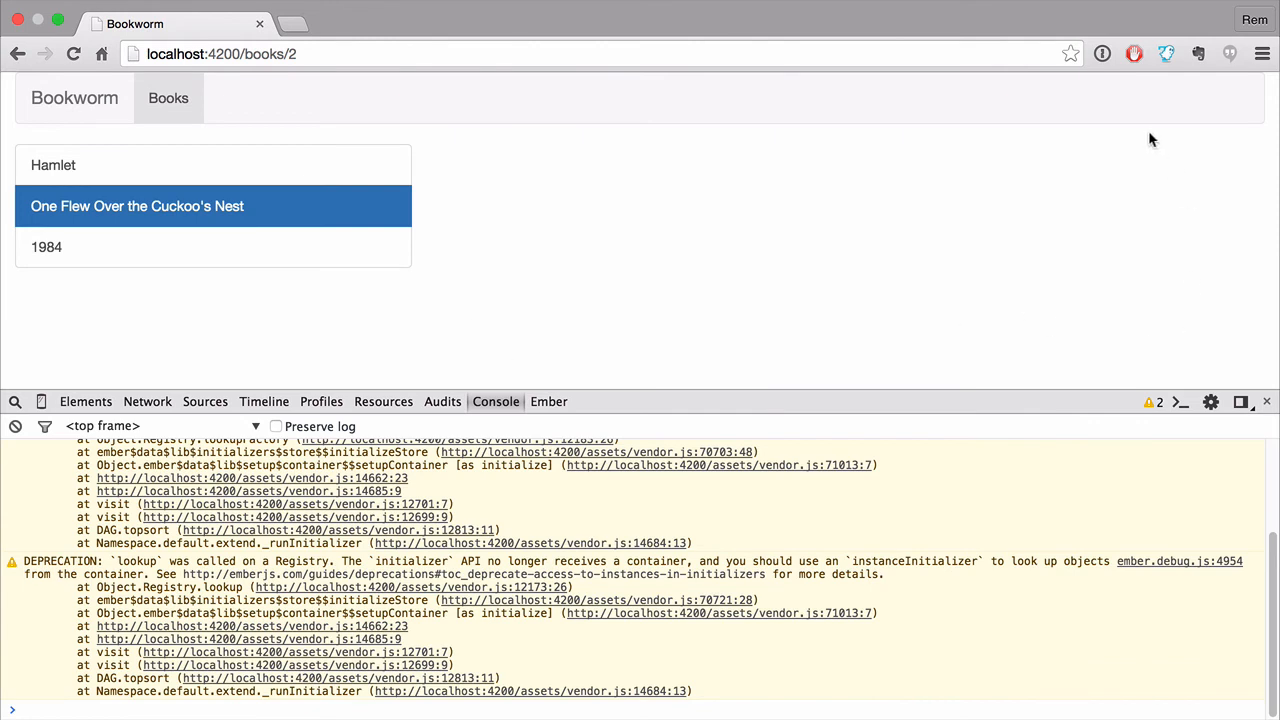
pyautogui.moveTo(819, 133)
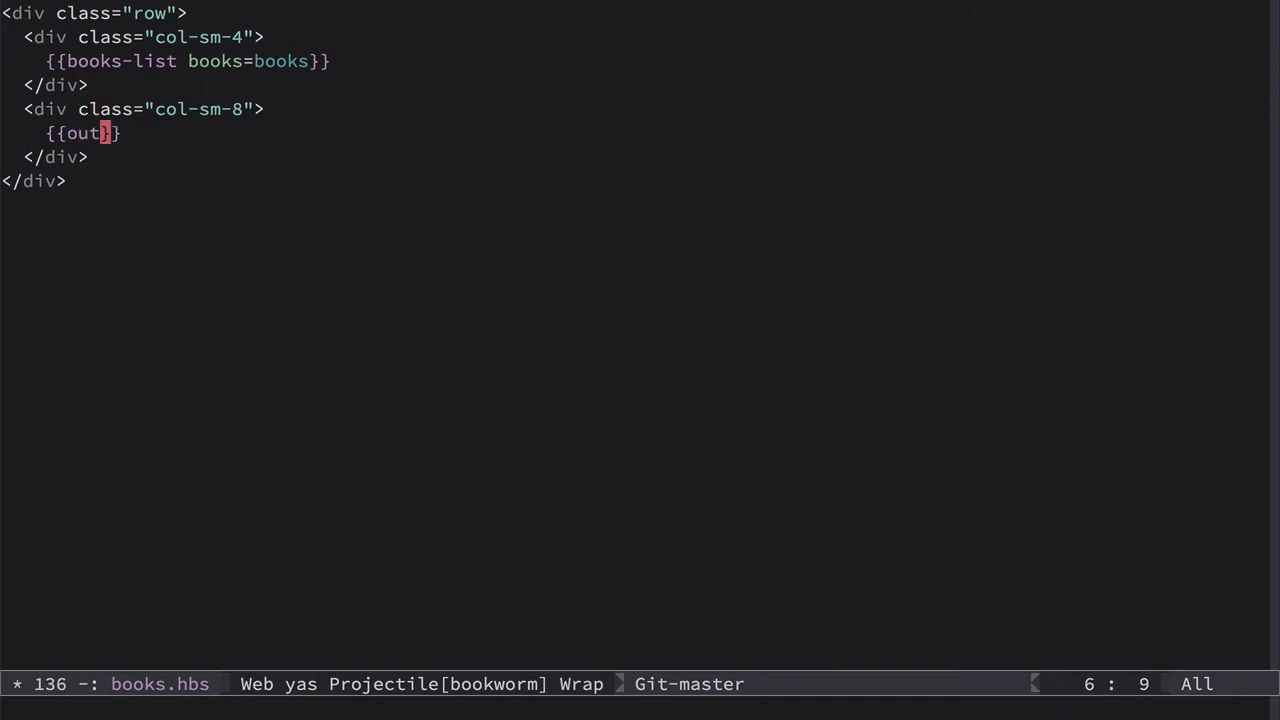
# Finish typing {{outlet}} in the col-sm-8 column of books.hbs
pyautogui.write('let')
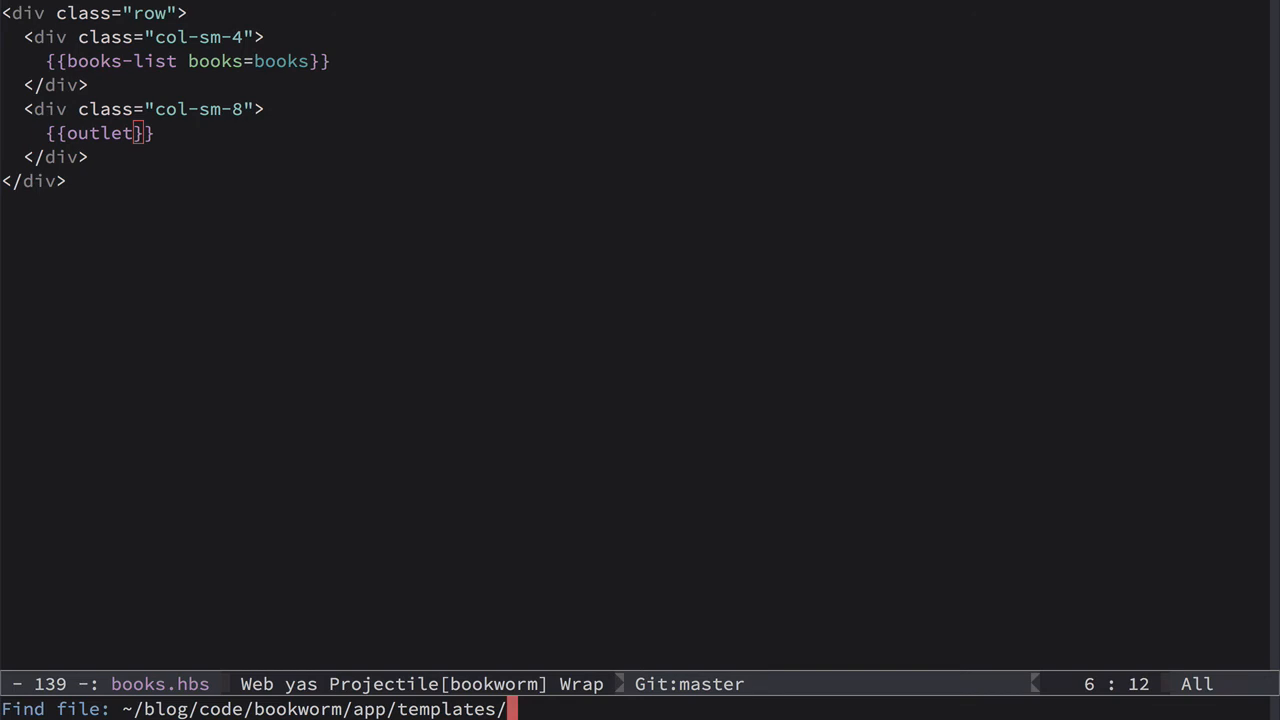
# Create templates/books/book.hbs containing {{book-details book=book}}
pyautogui.write('books')
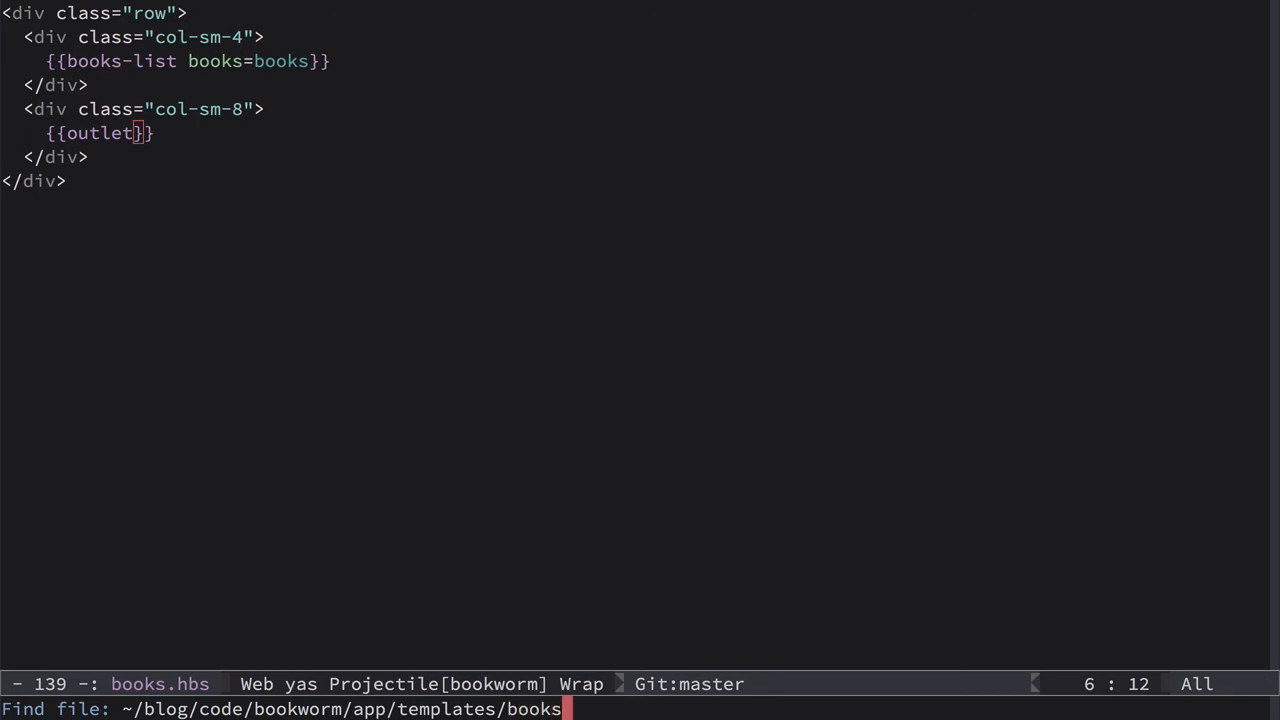
pyautogui.write('/')
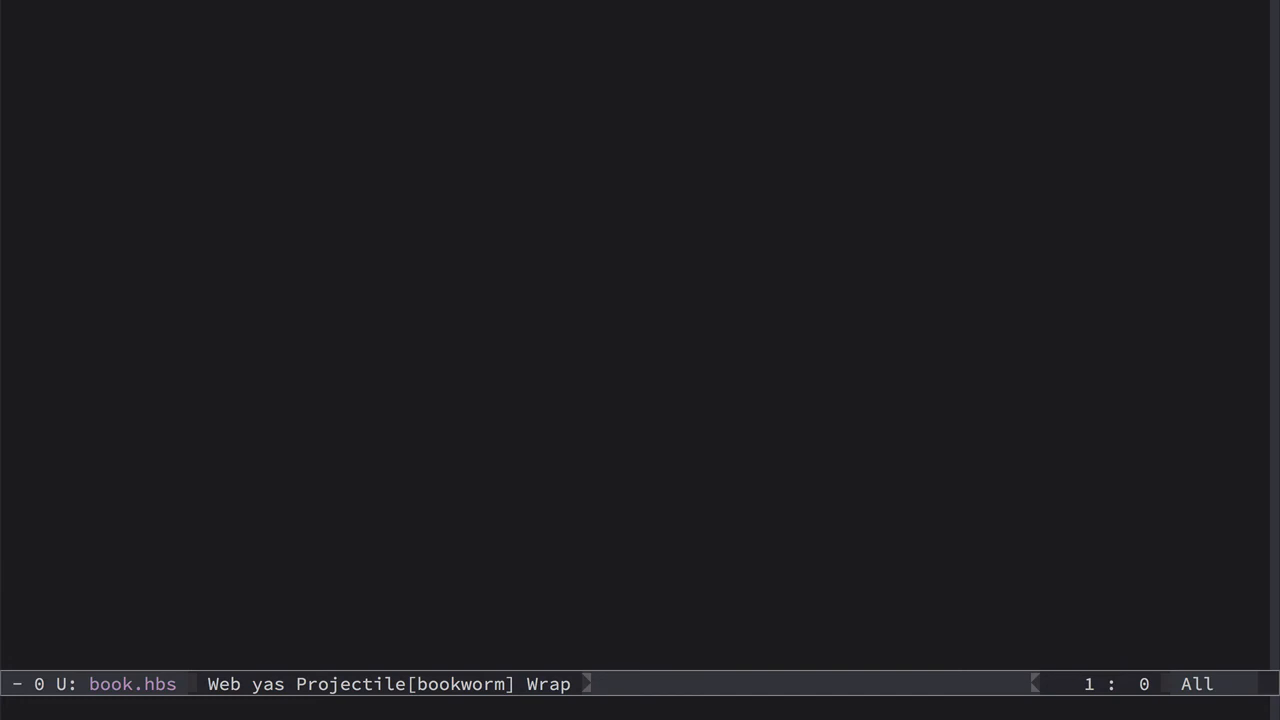
pyautogui.write('{{}}')
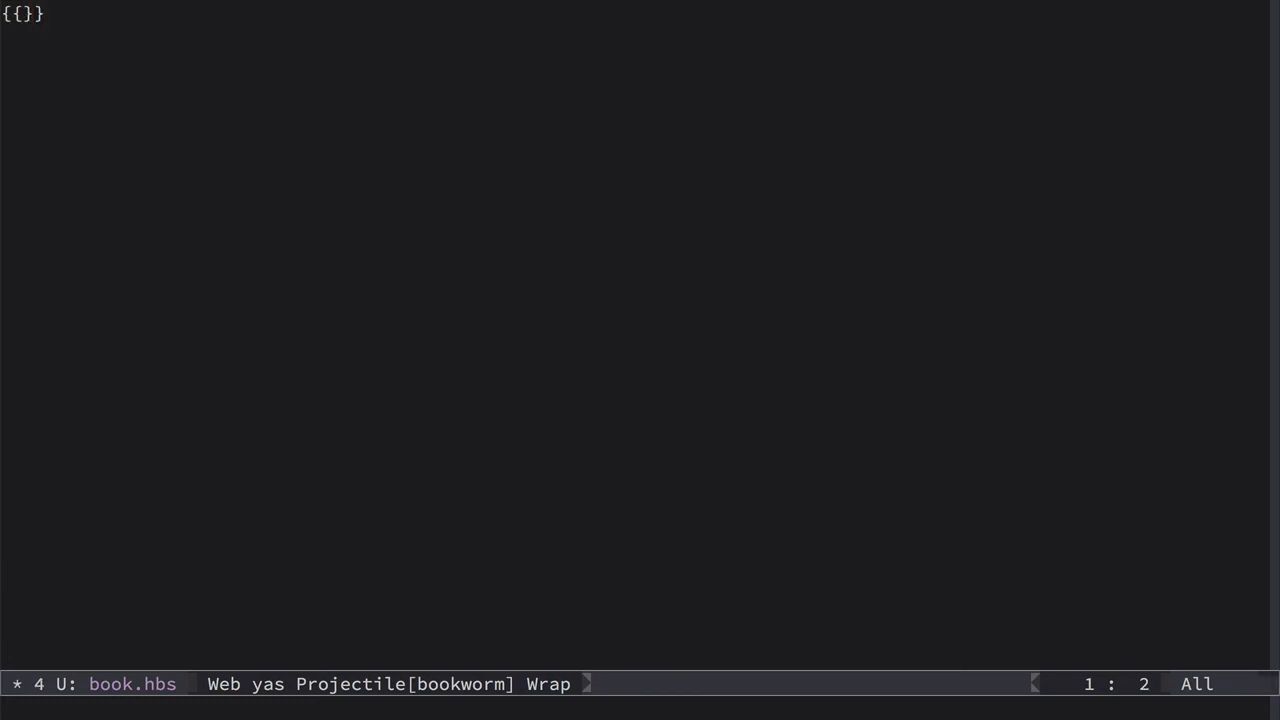
pyautogui.write('book-details')
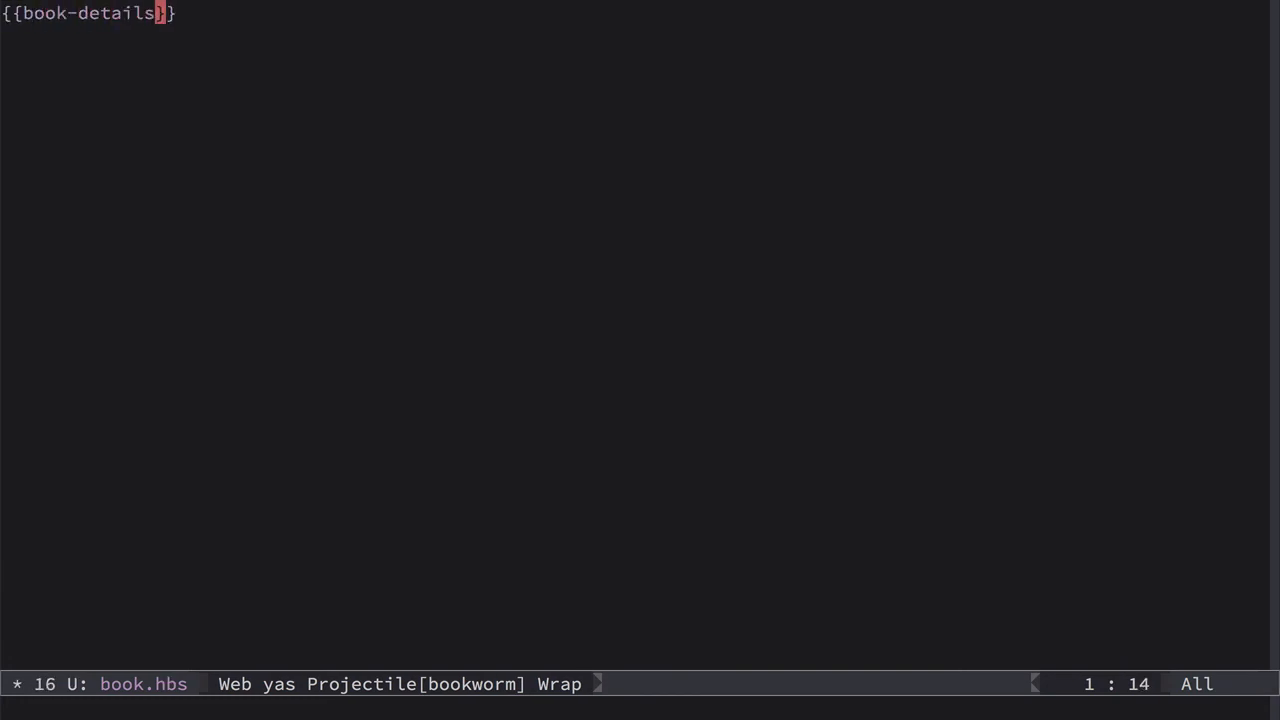
pyautogui.write('book')
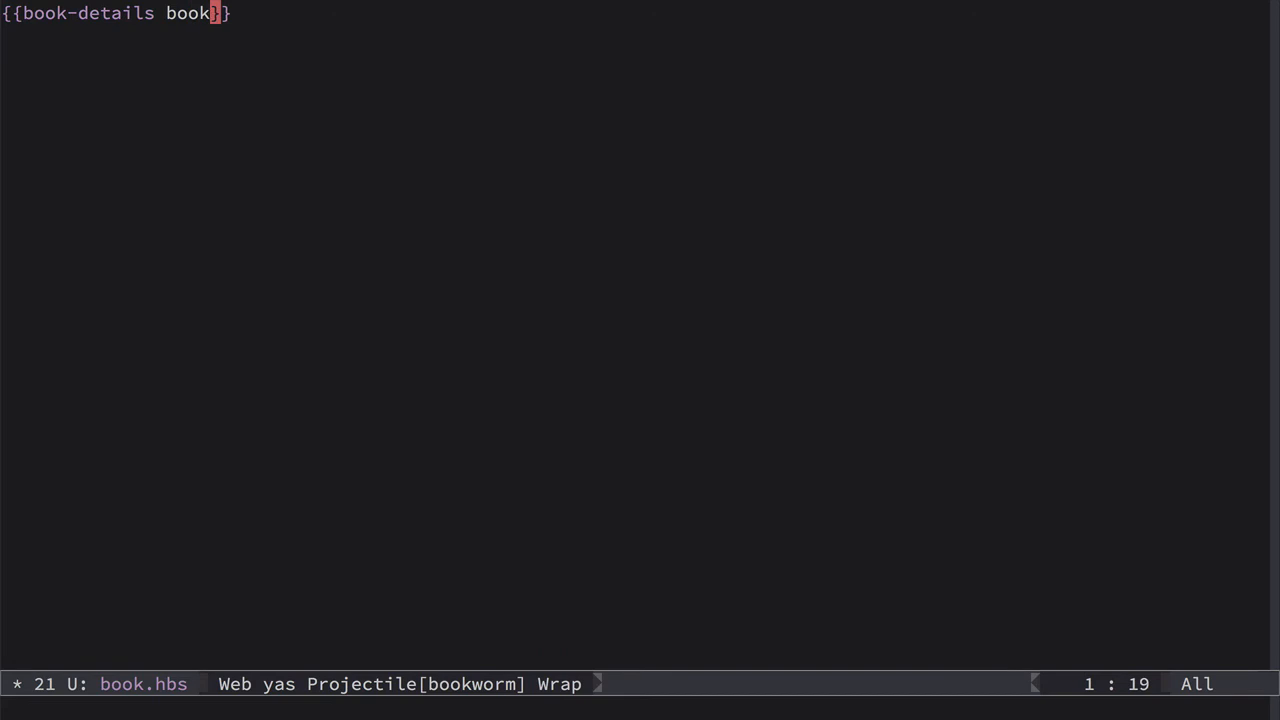
pyautogui.write('=book')
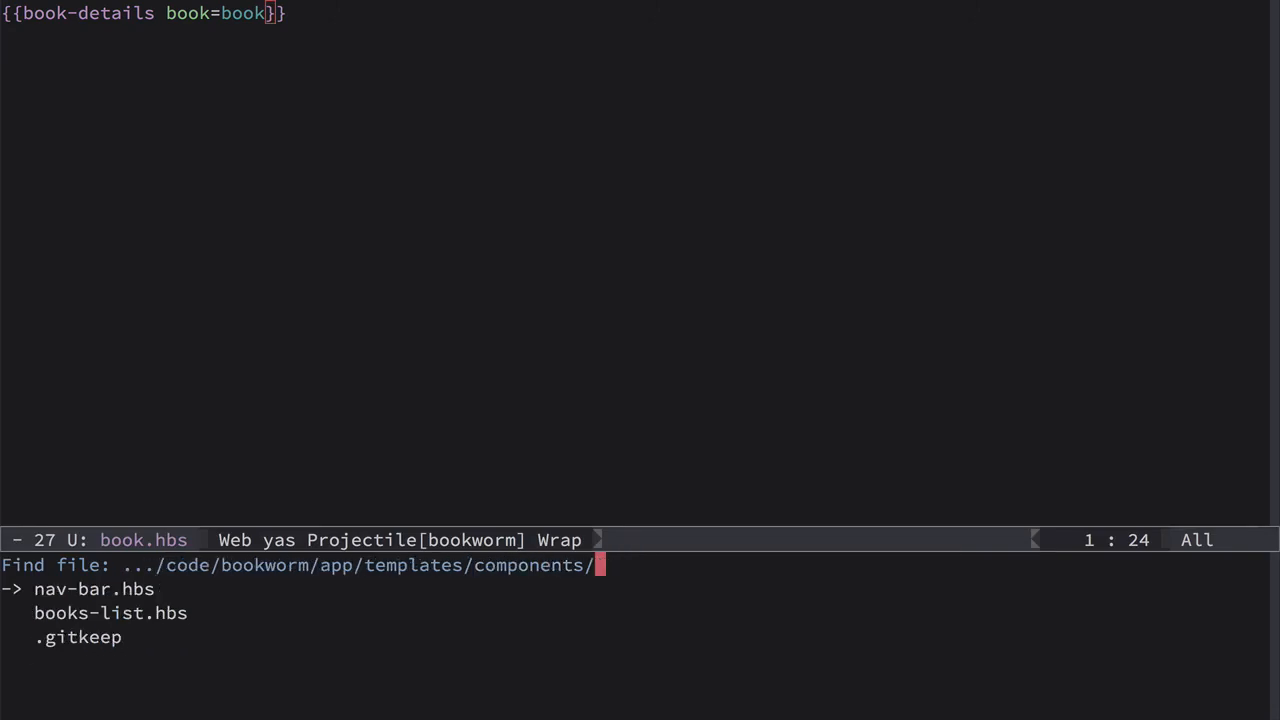
# Create book-details.hbs with an h1 of title by author and a description div
pyautogui.write('book-details.')
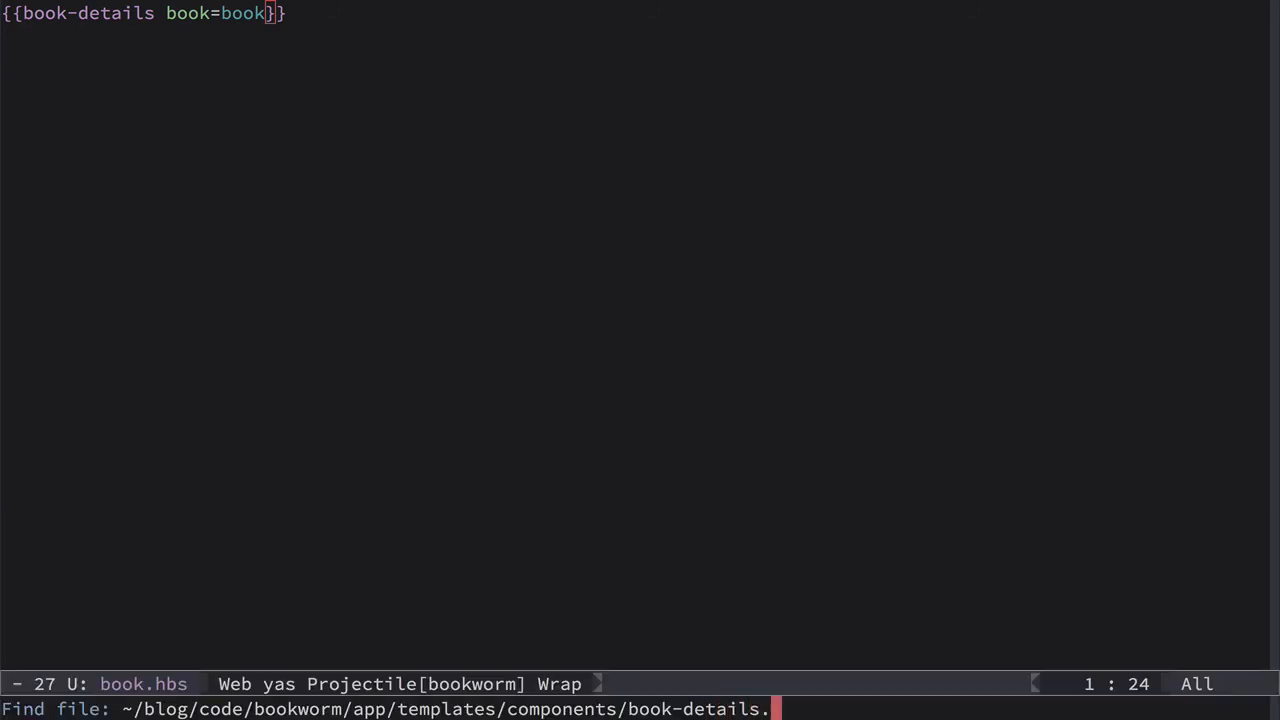
pyautogui.press('Return')
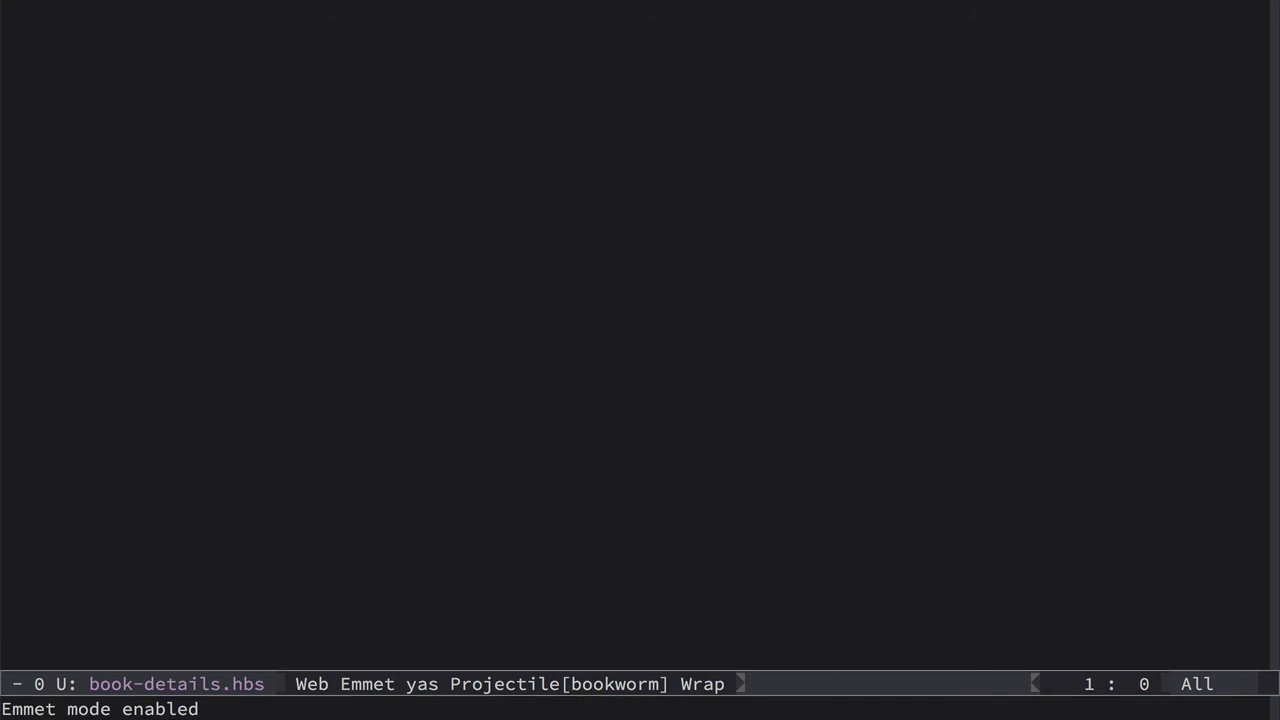
pyautogui.write('h1')
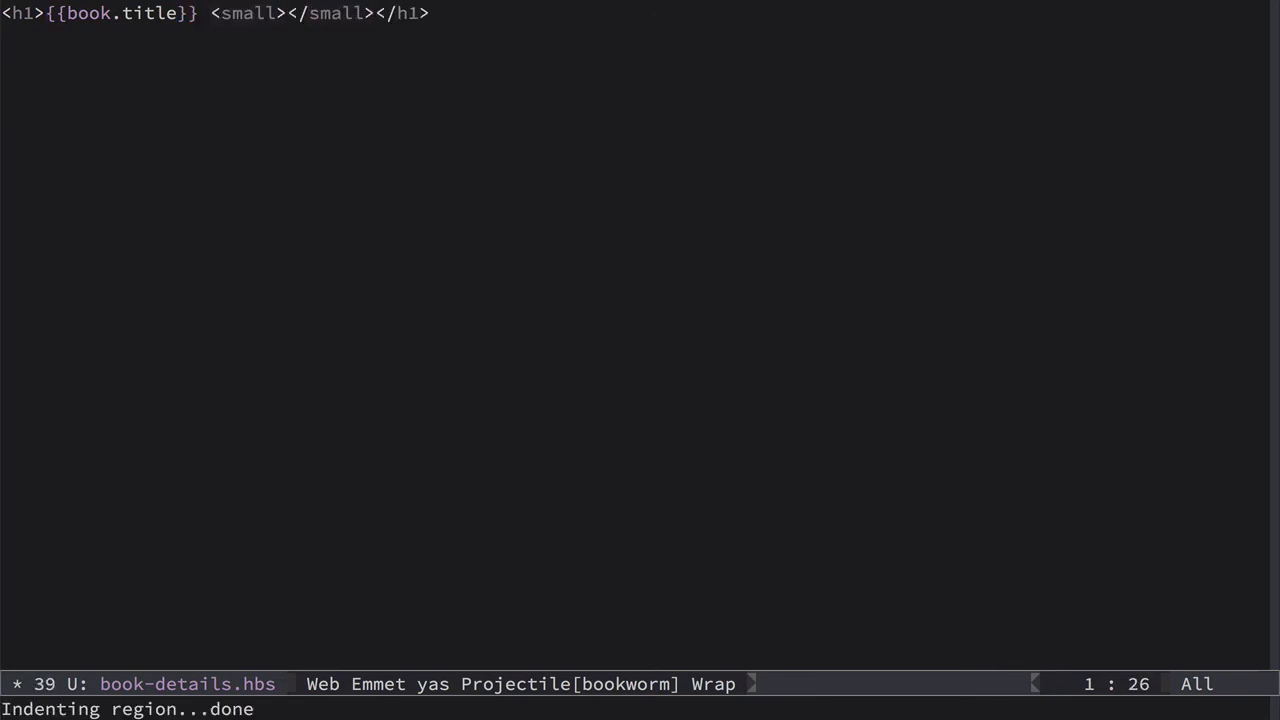
pyautogui.write('by {{book.author')
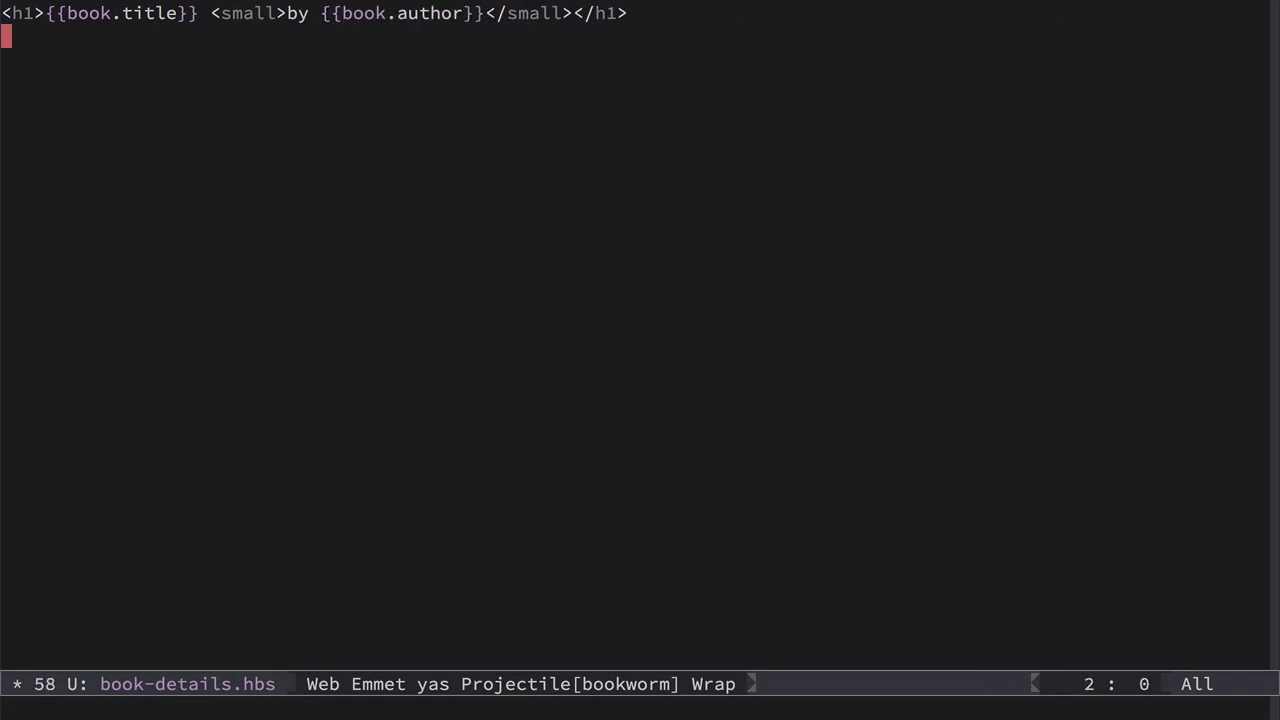
pyautogui.write('<div>')
pyautogui.write('{{book.description}}')
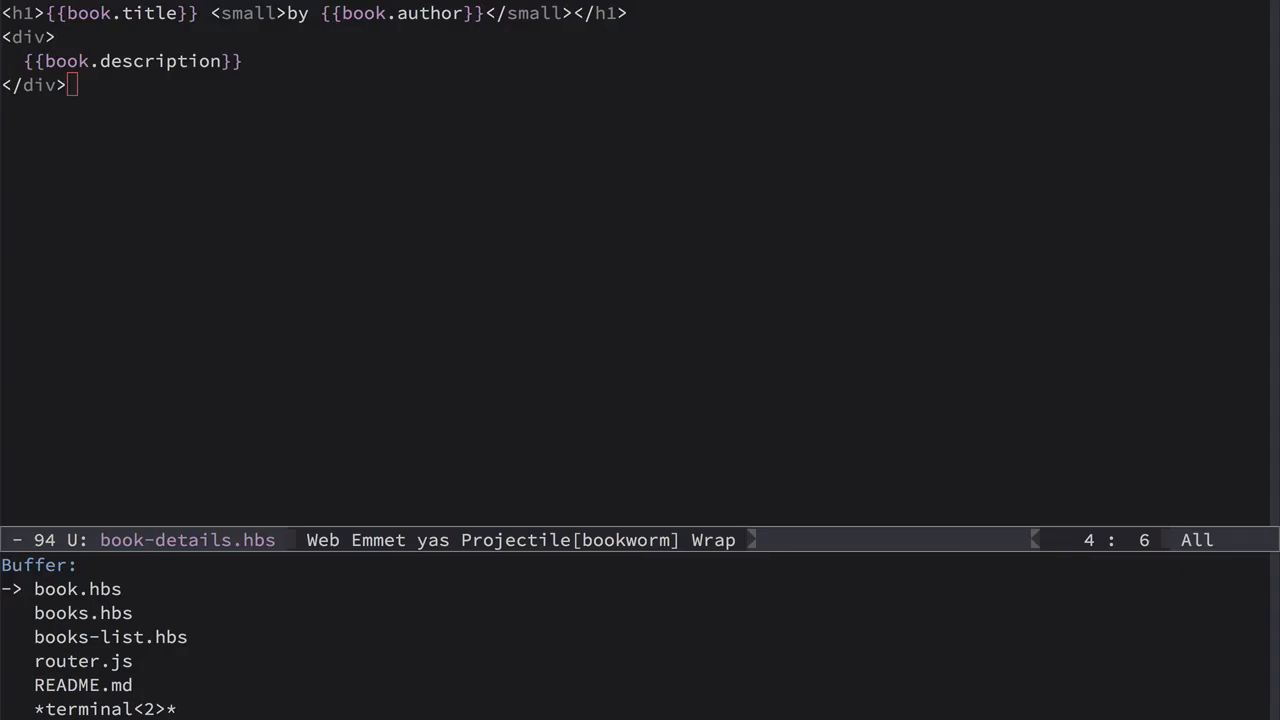
pyautogui.click(77, 588)
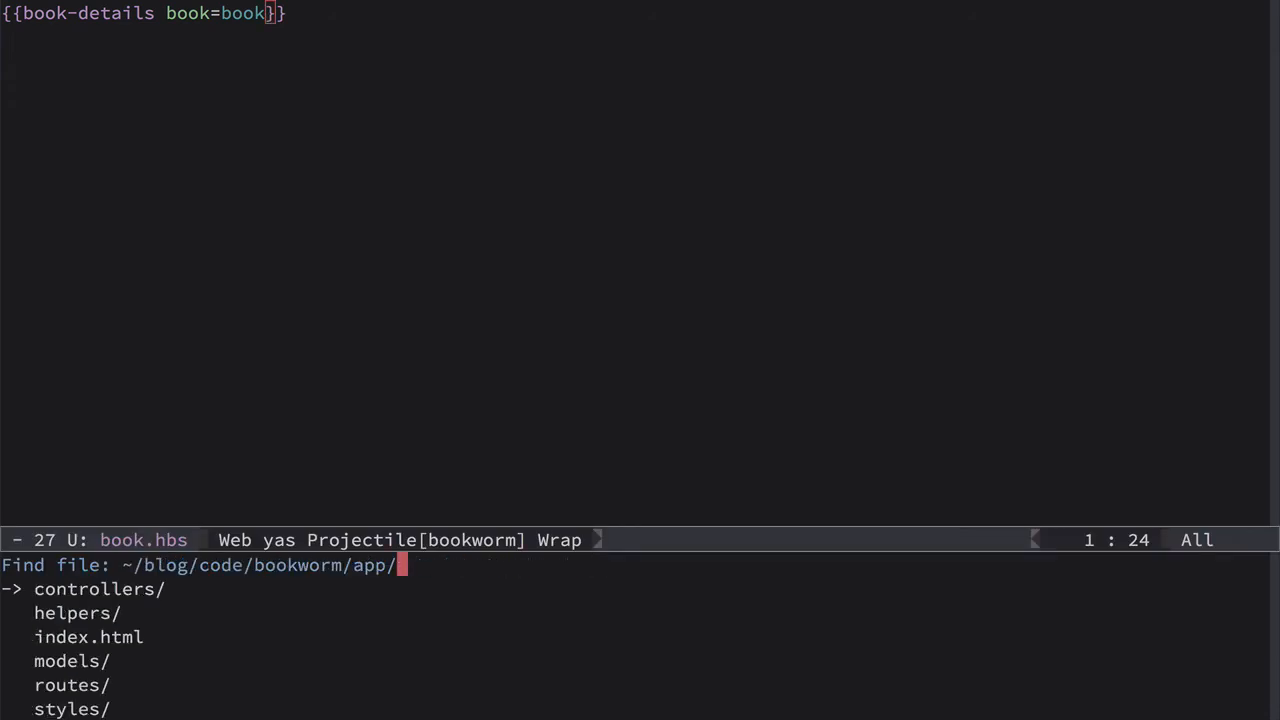
# Create a new book.js file in app/routes/books
pyautogui.write('routes/')
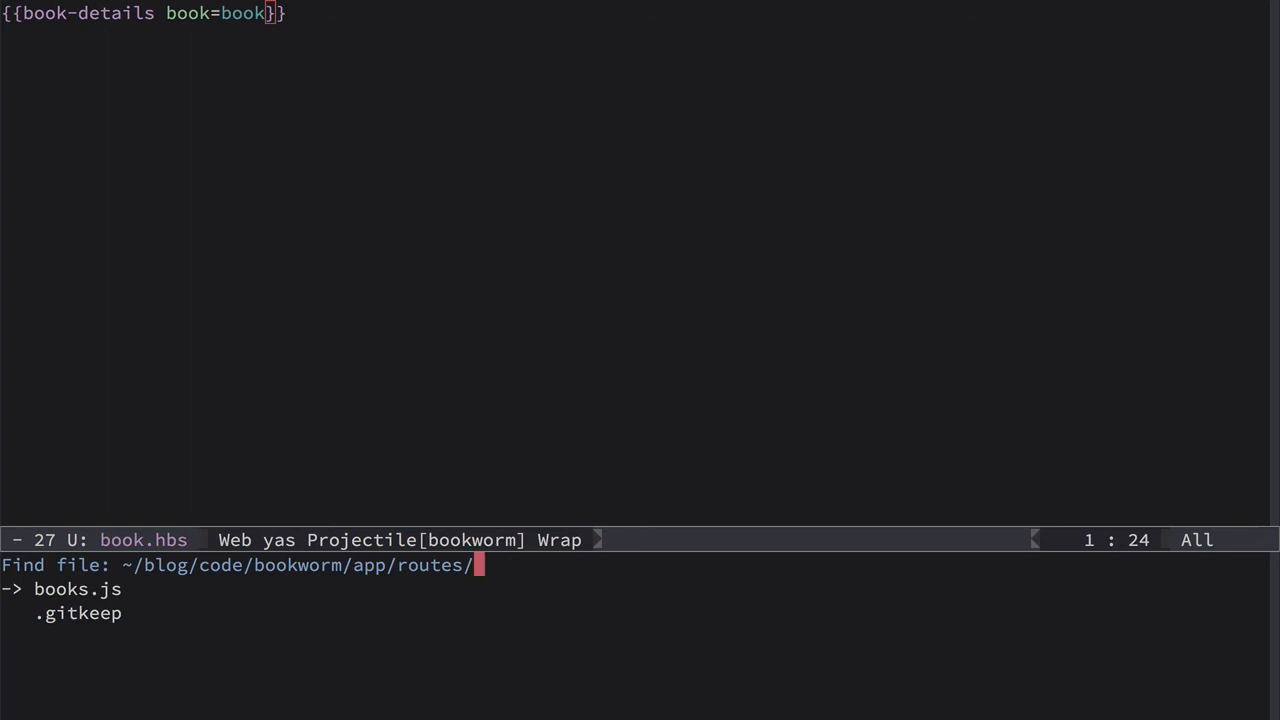
pyautogui.write('books/b')
pyautogui.write('export default Ember.Ro')
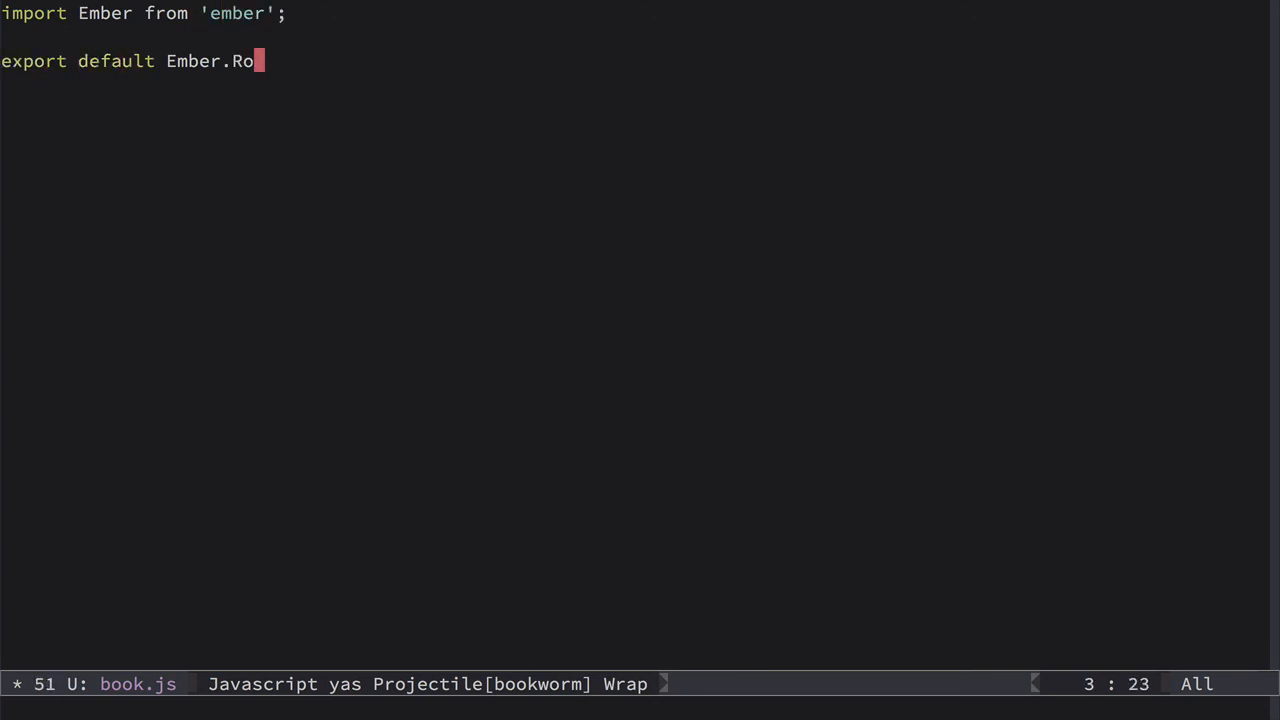
# Write a model hook returning this.store.find('book', params.book_id) and save
pyautogui.write('ute.extend()')
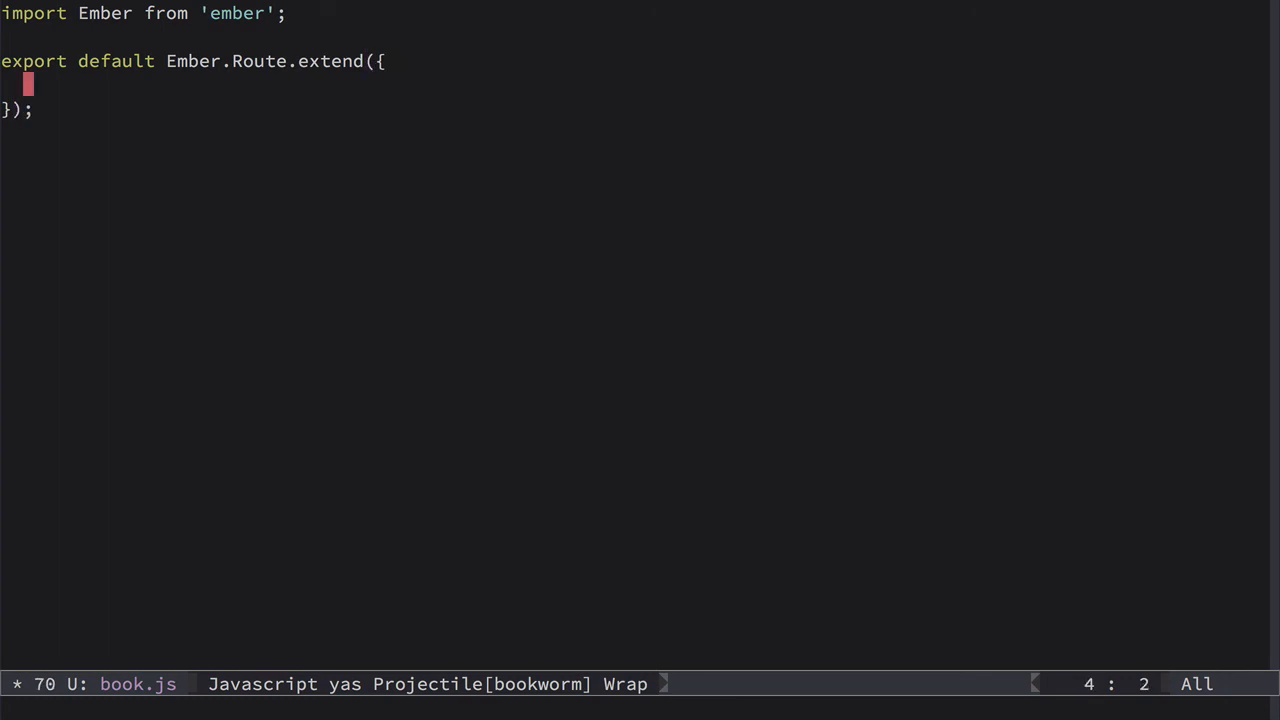
pyautogui.write('model: functi')
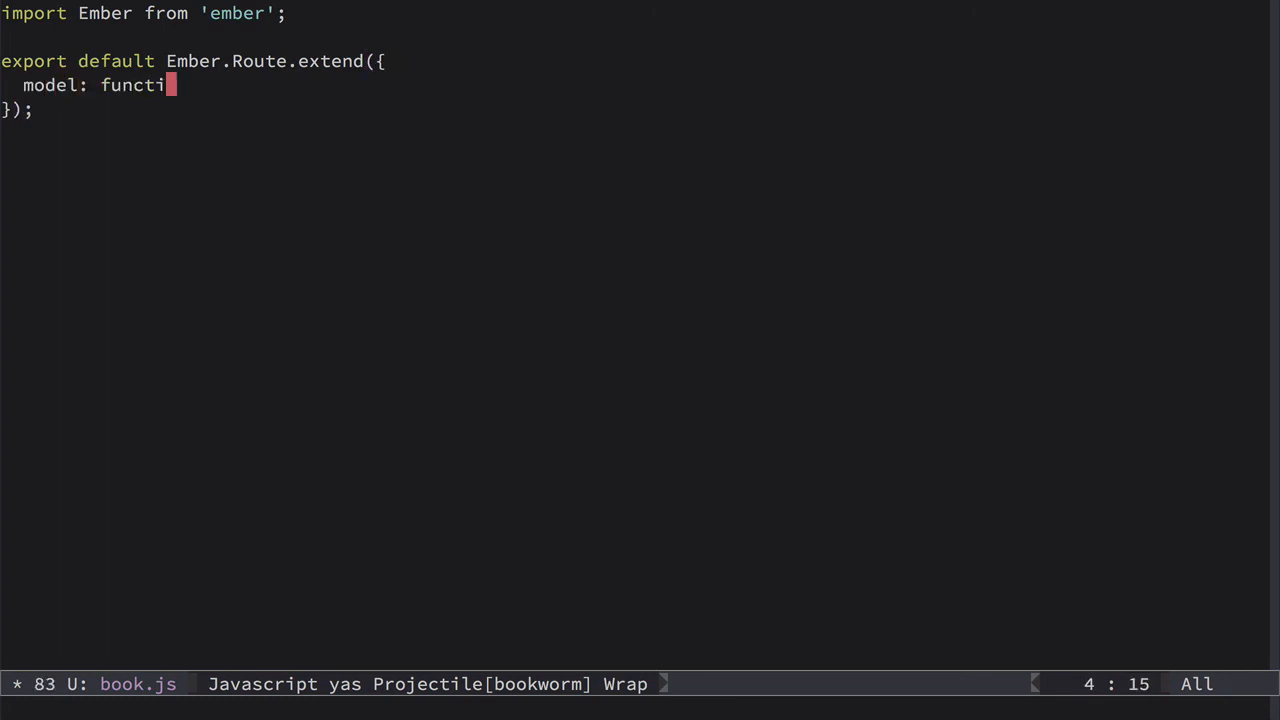
pyautogui.write('on(params) {')
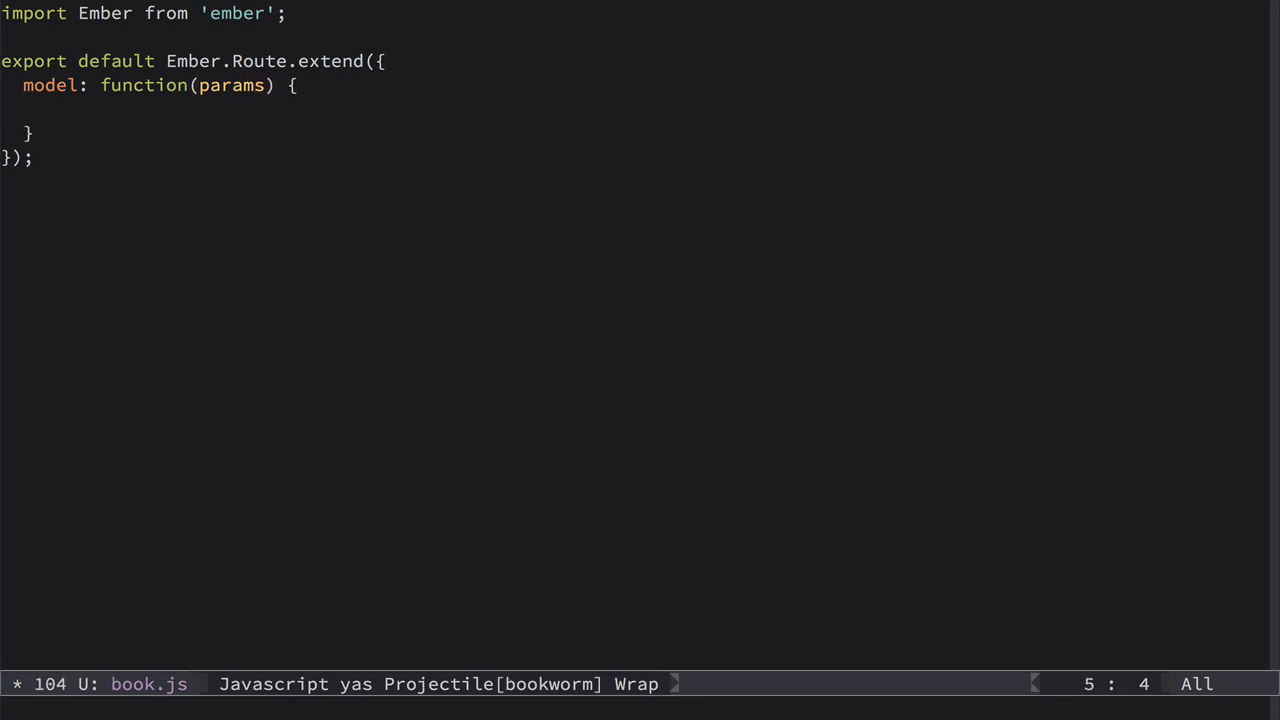
pyautogui.write('ret')
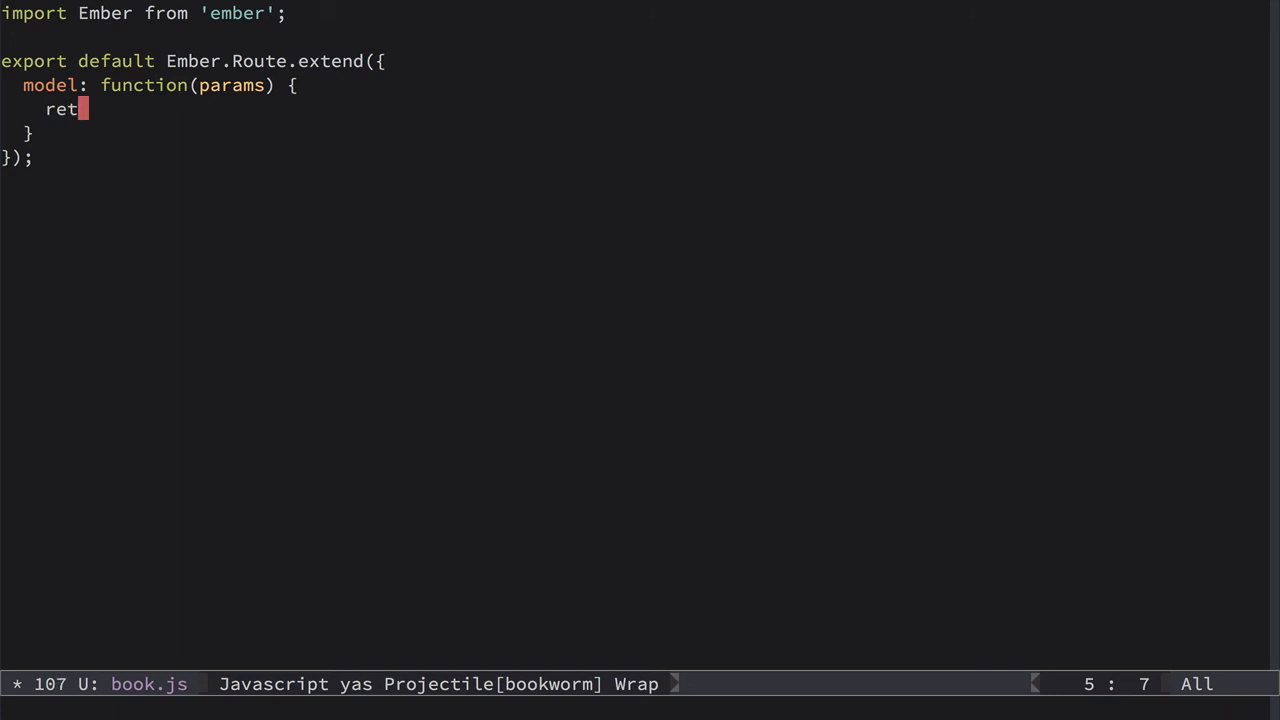
pyautogui.write("urn this.store.find('")
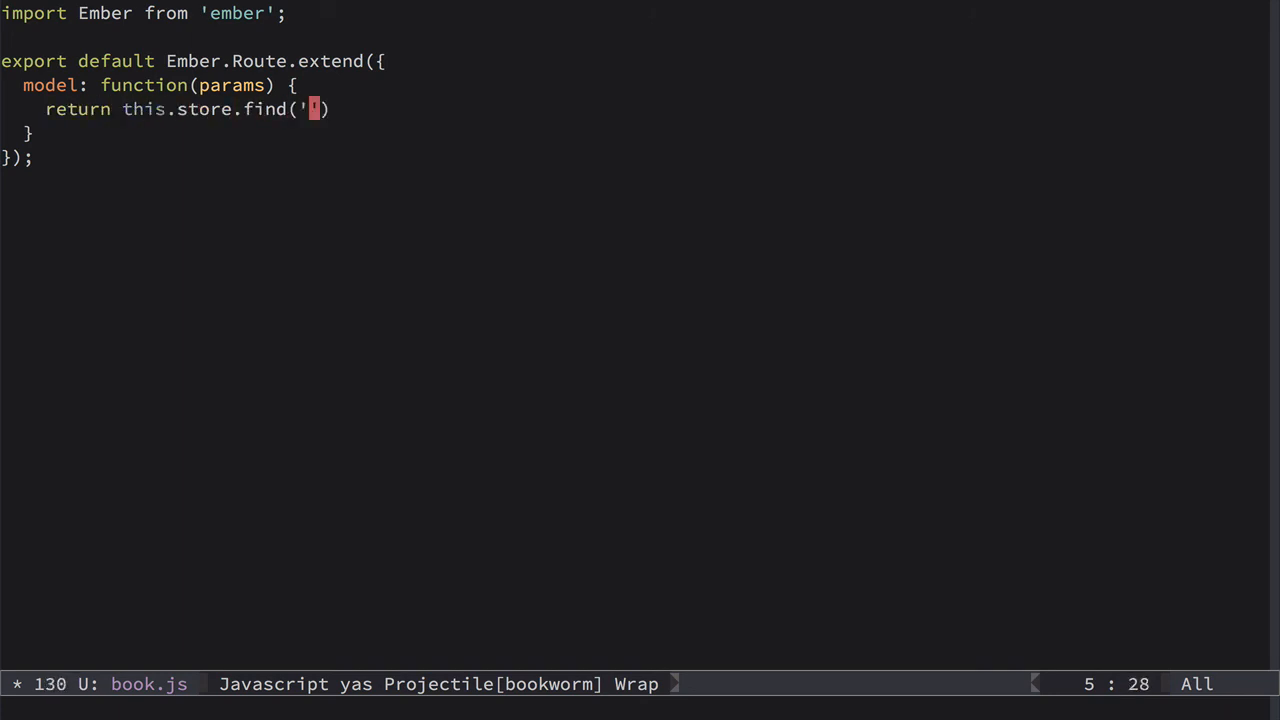
pyautogui.write("book',")
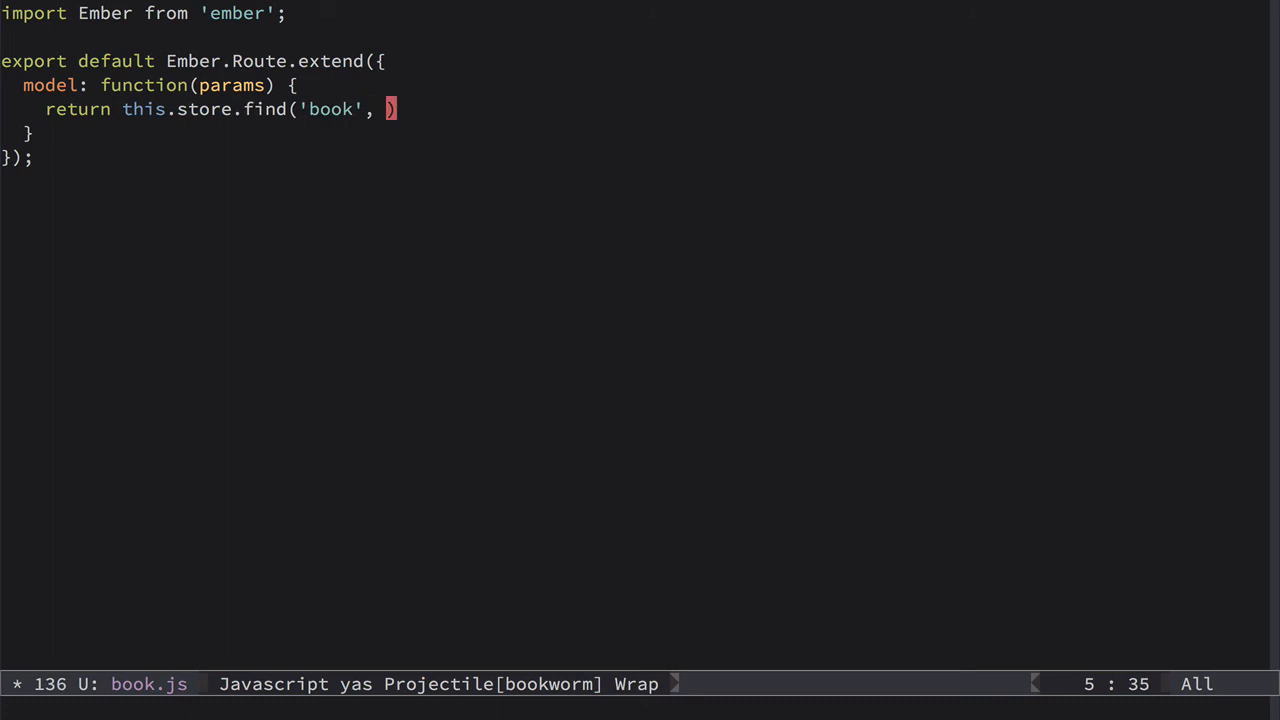
pyautogui.write('p')
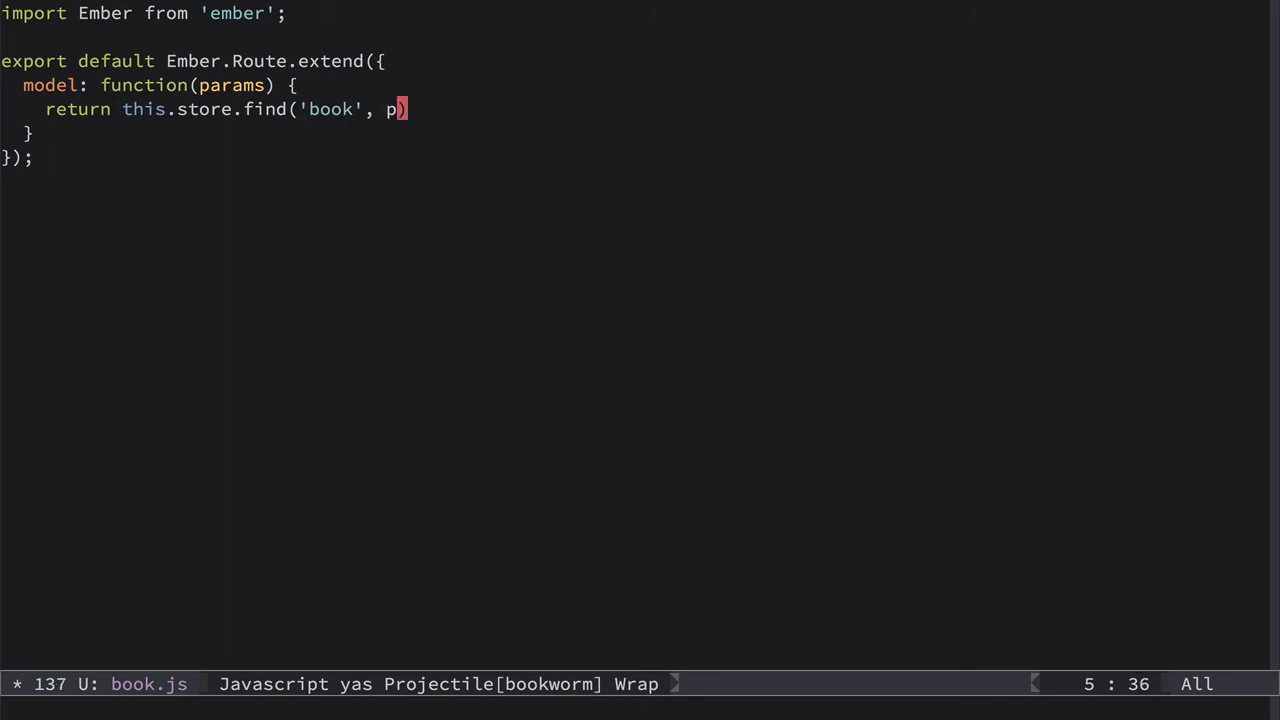
pyautogui.write('arams.book_id')
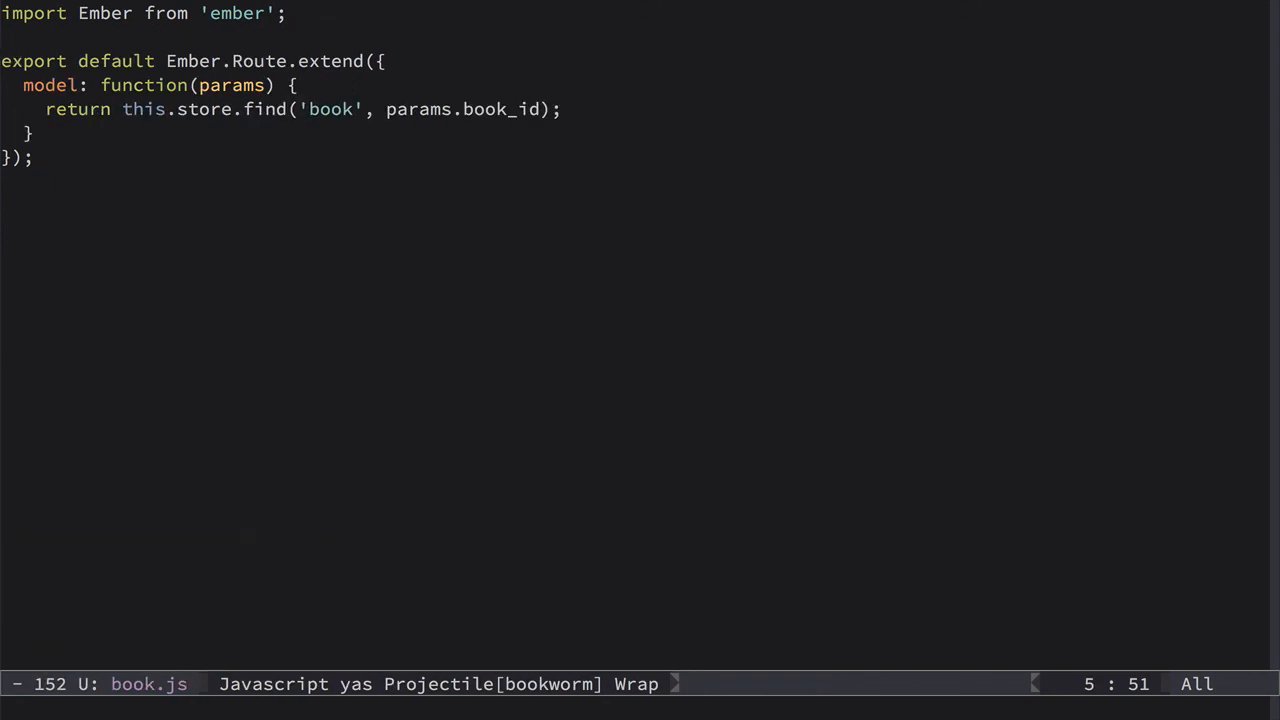
# Add setupController(controller, model) calling controller.set in the book route
pyautogui.write('setur')
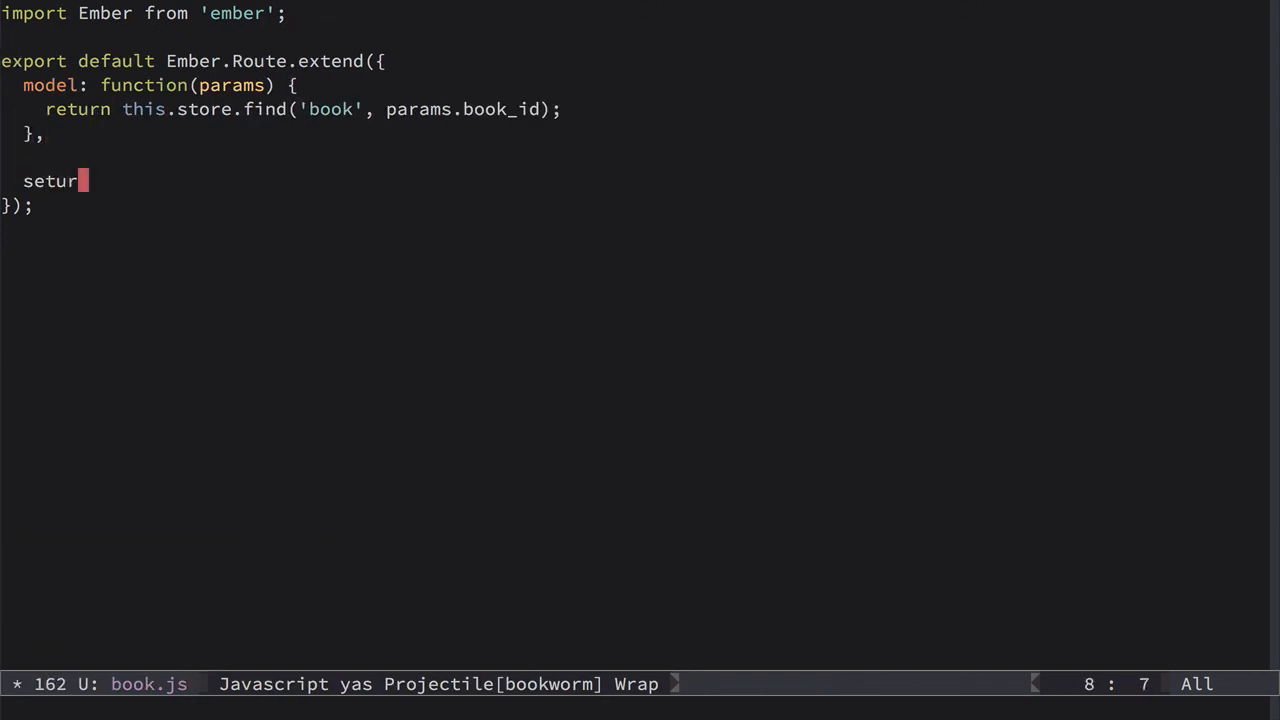
pyautogui.write('pController: funci')
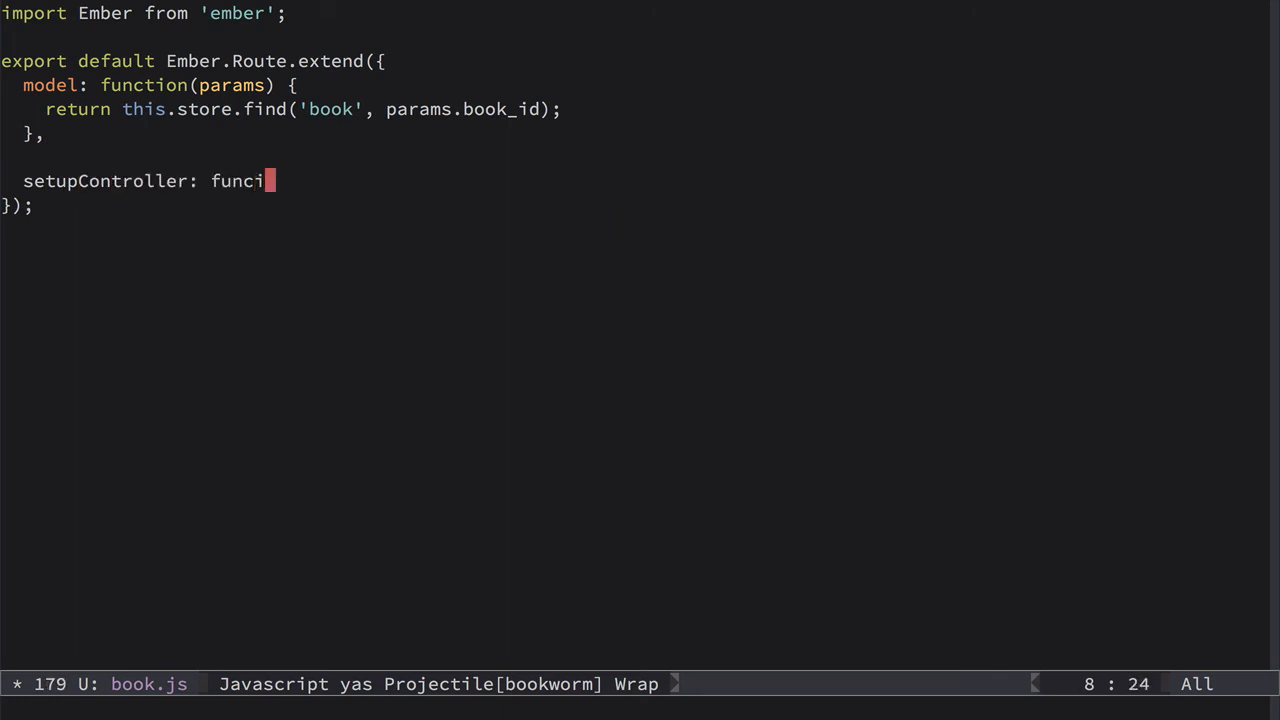
pyautogui.write('tion()')
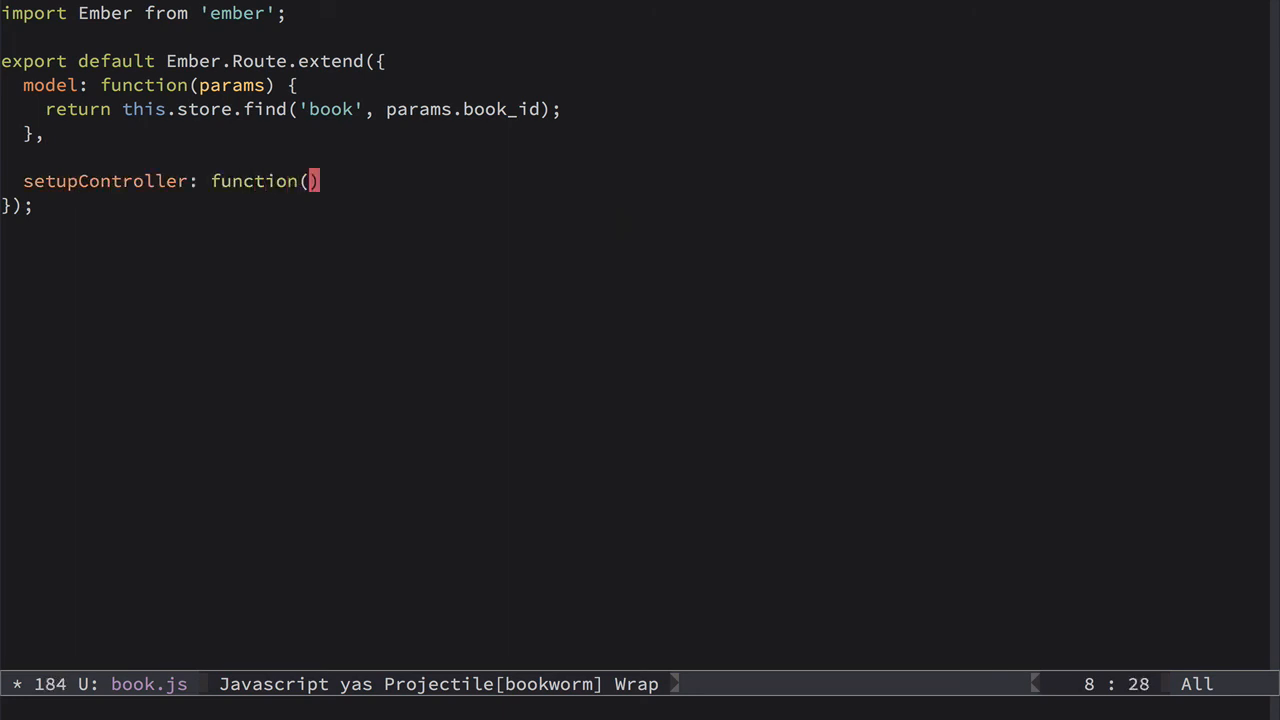
pyautogui.write('controller, model')
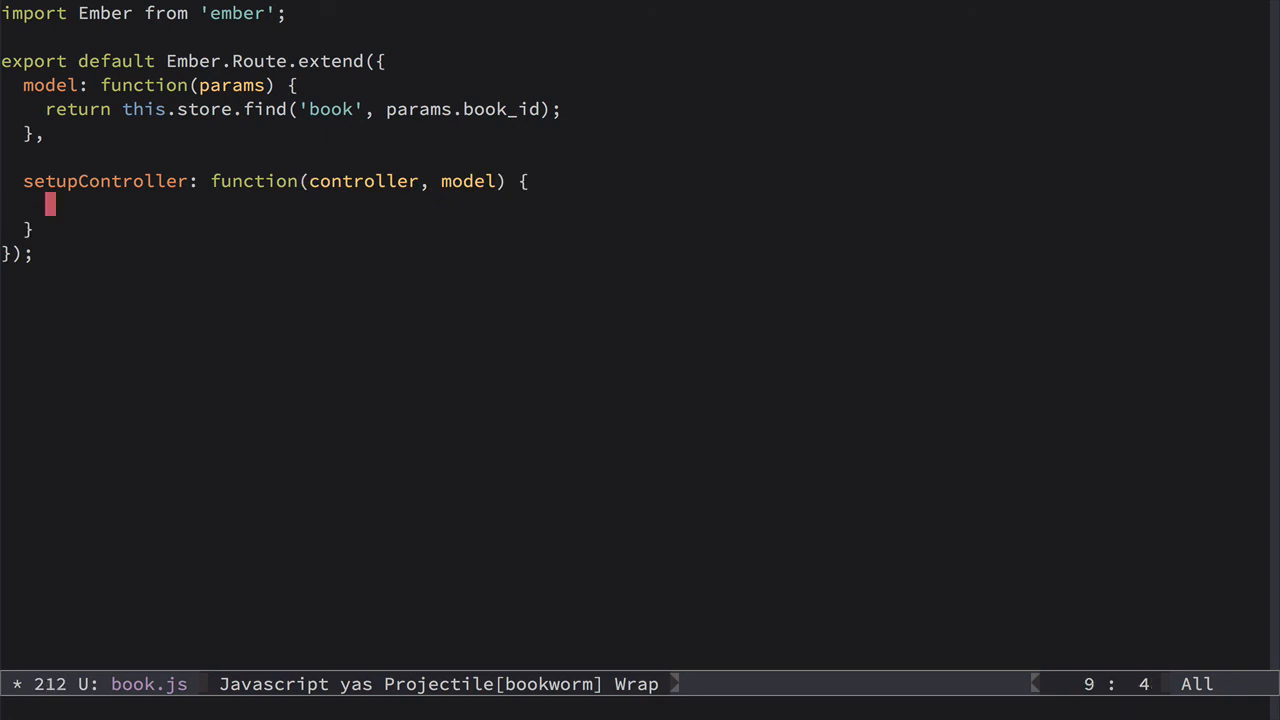
pyautogui.write('con')
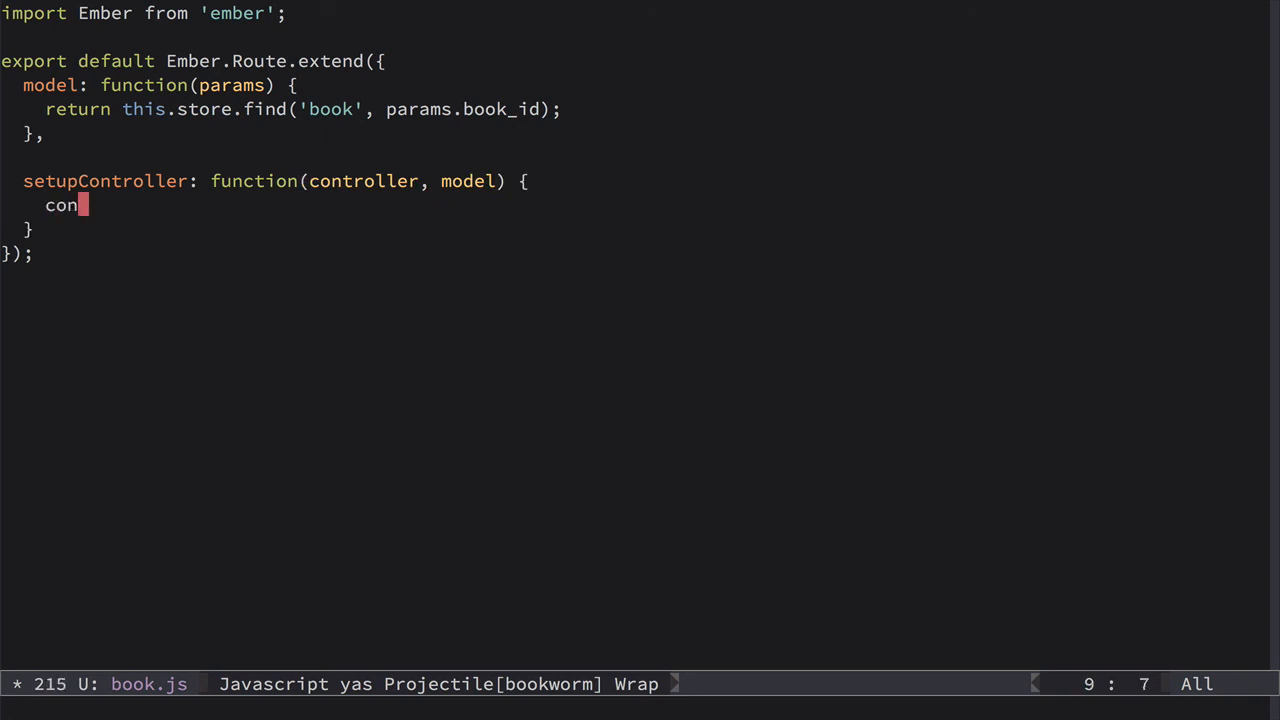
pyautogui.write('troller.set')
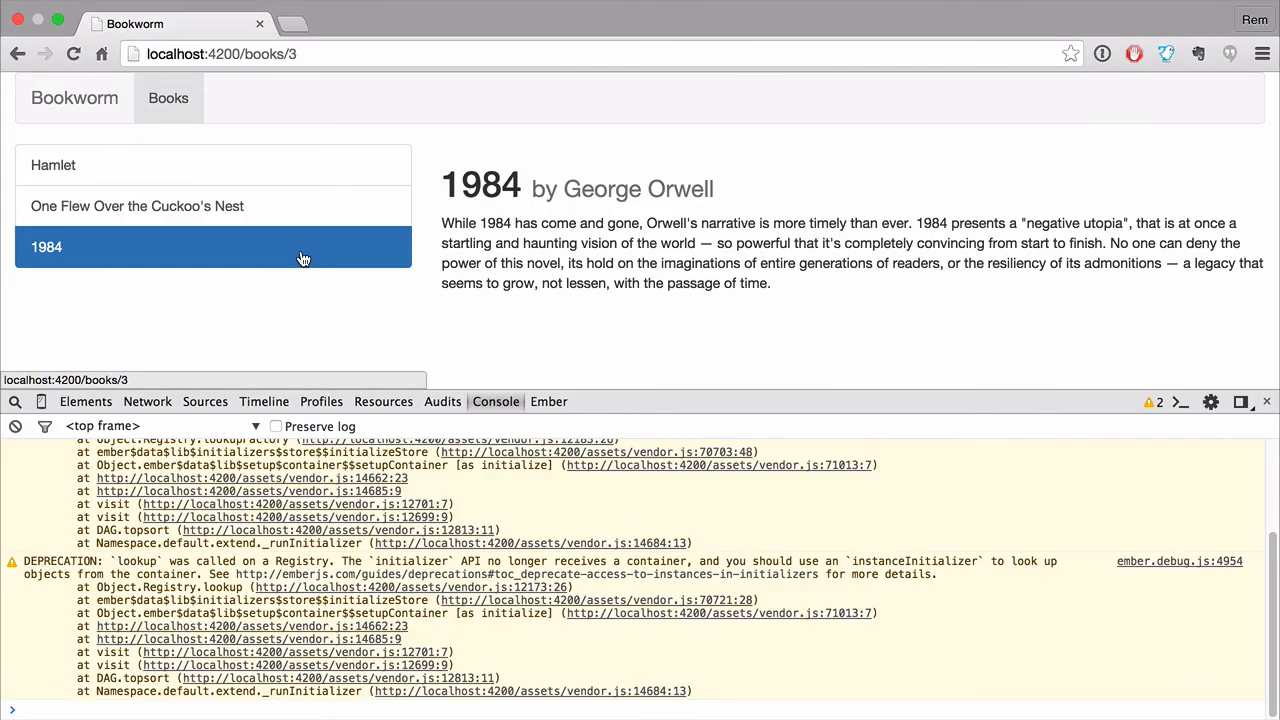
# Select One Flew Over the Cuckoo's Nest, then Hamlet, confirming each shows its own details
pyautogui.click(137, 206)
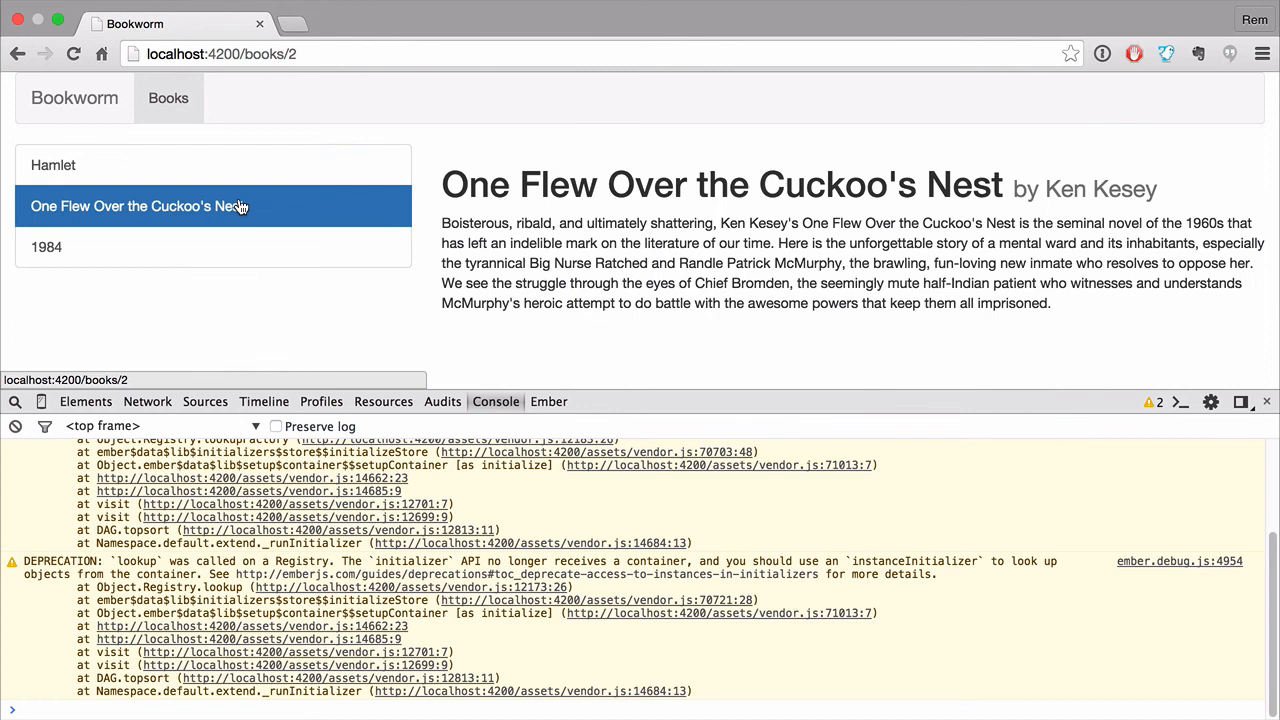
pyautogui.moveTo(283, 213)
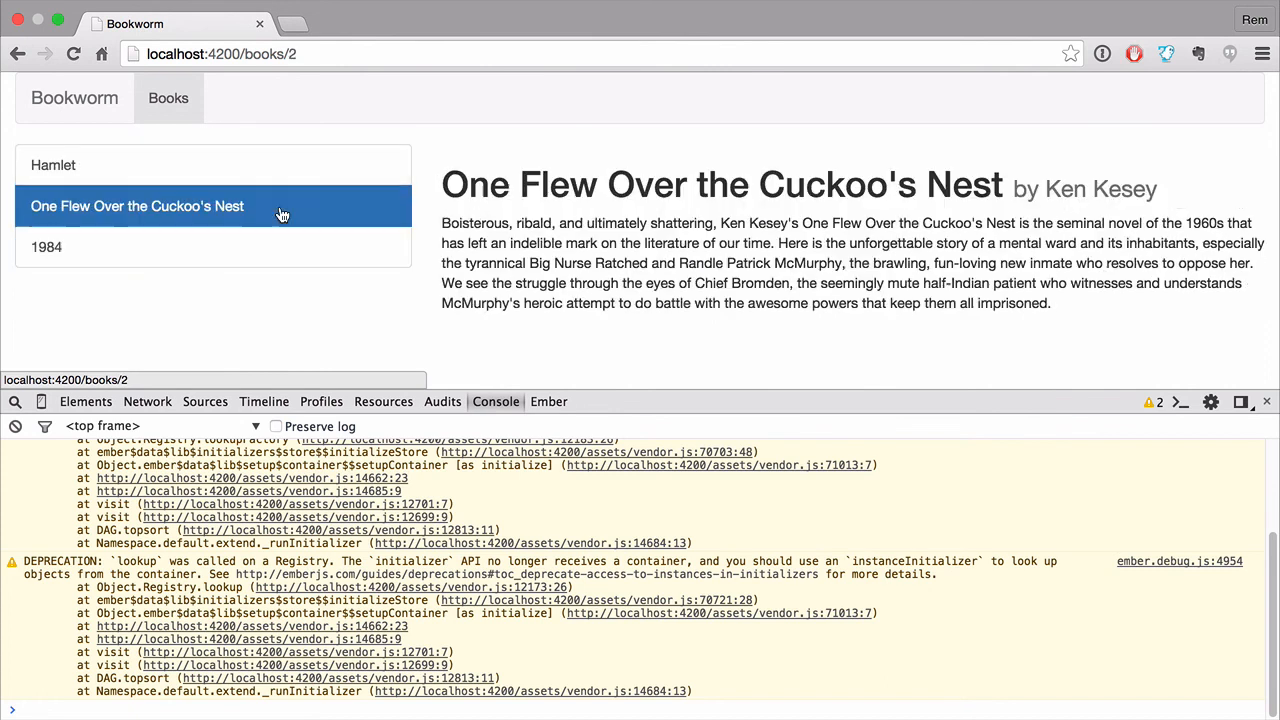
pyautogui.moveTo(168, 206)
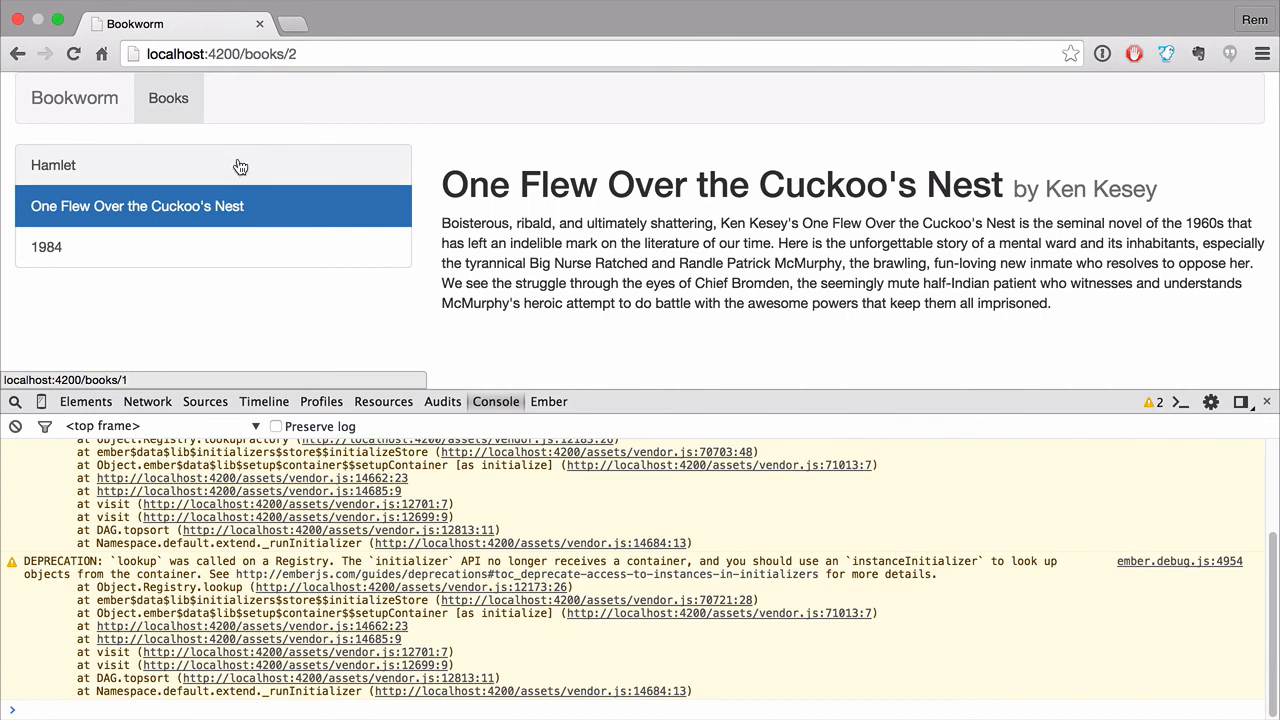
pyautogui.click(53, 165)
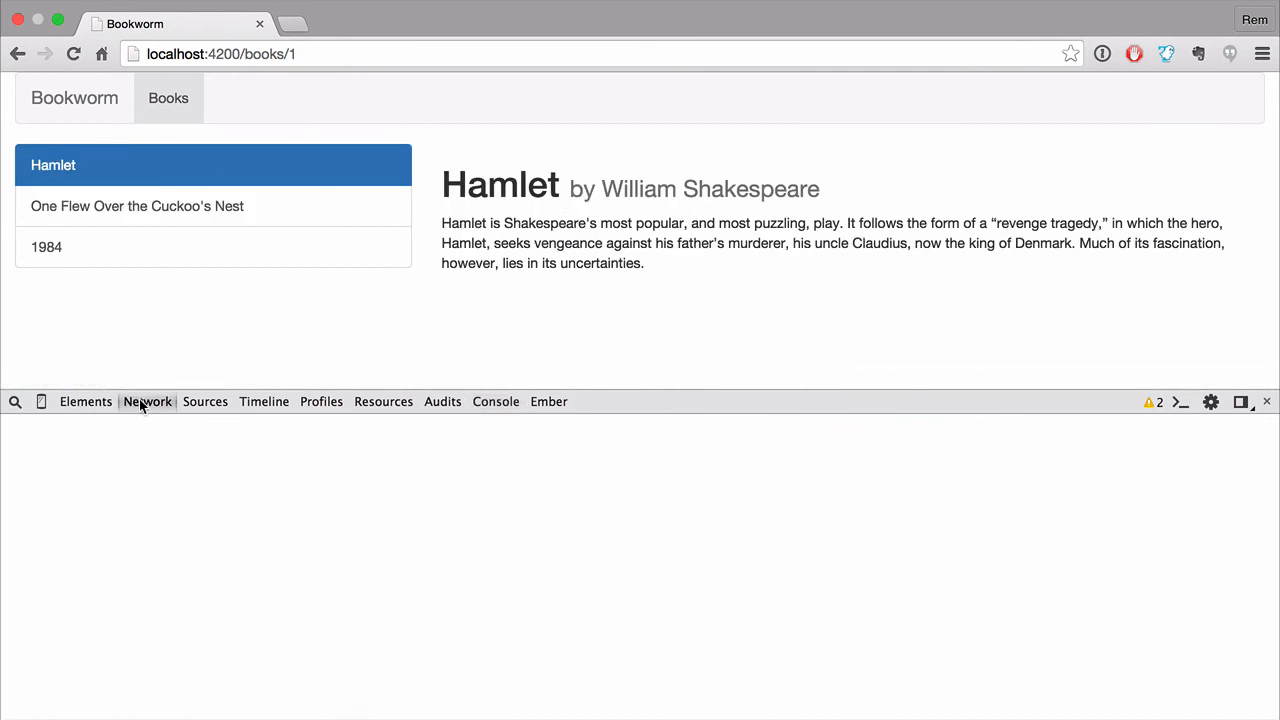
# Preview the books XHR response in the Network panel, expanding books, while switching between Cuckoo's Nest and Hamlet
pyautogui.click(147, 401)
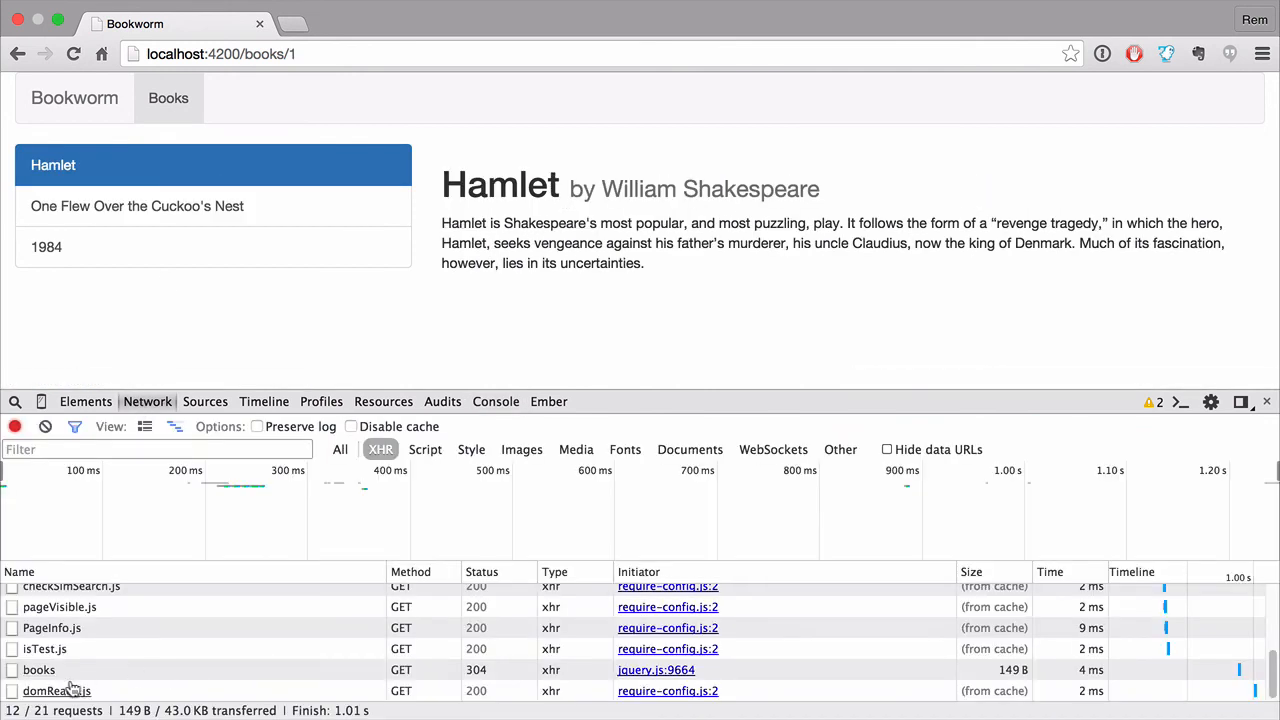
pyautogui.click(39, 670)
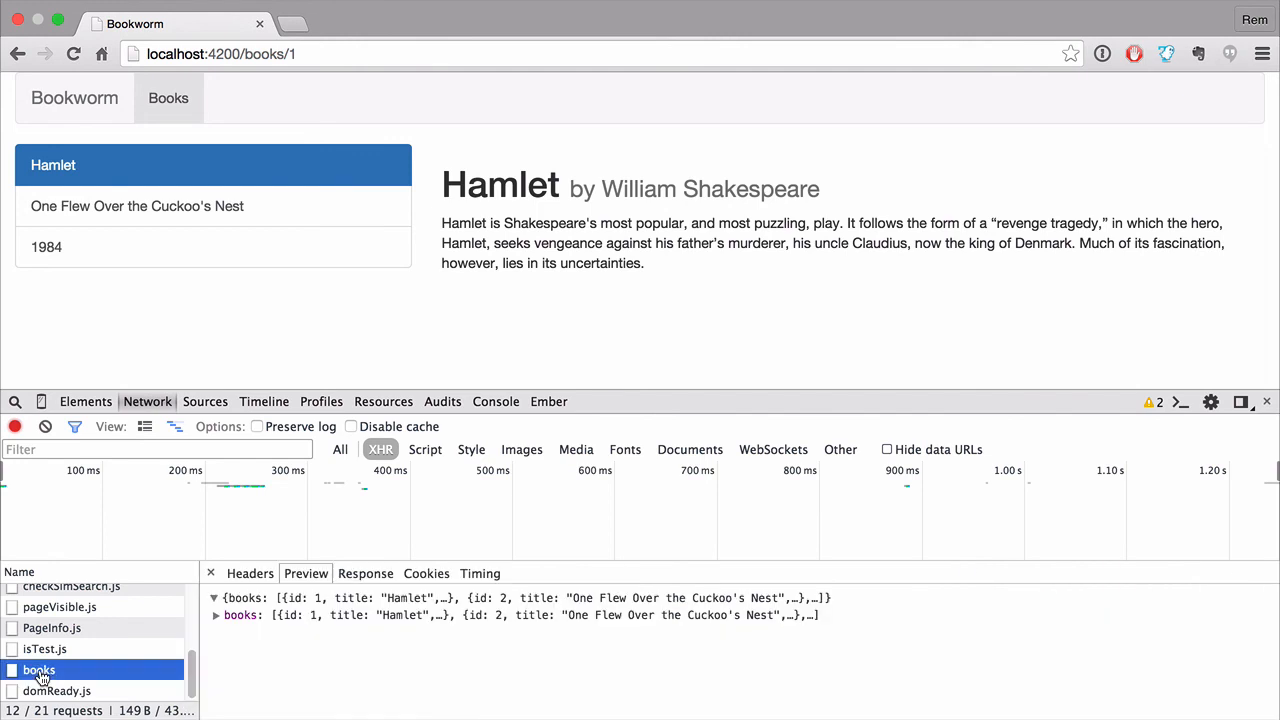
pyautogui.click(215, 615)
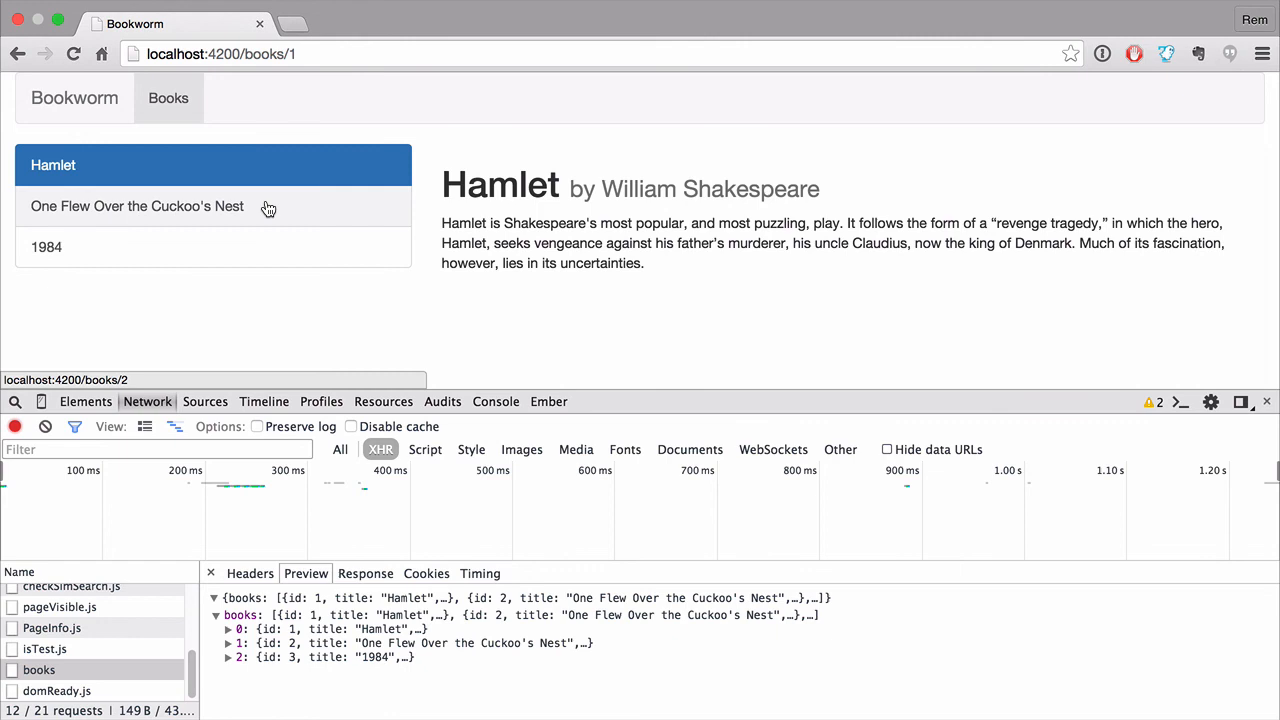
pyautogui.click(137, 206)
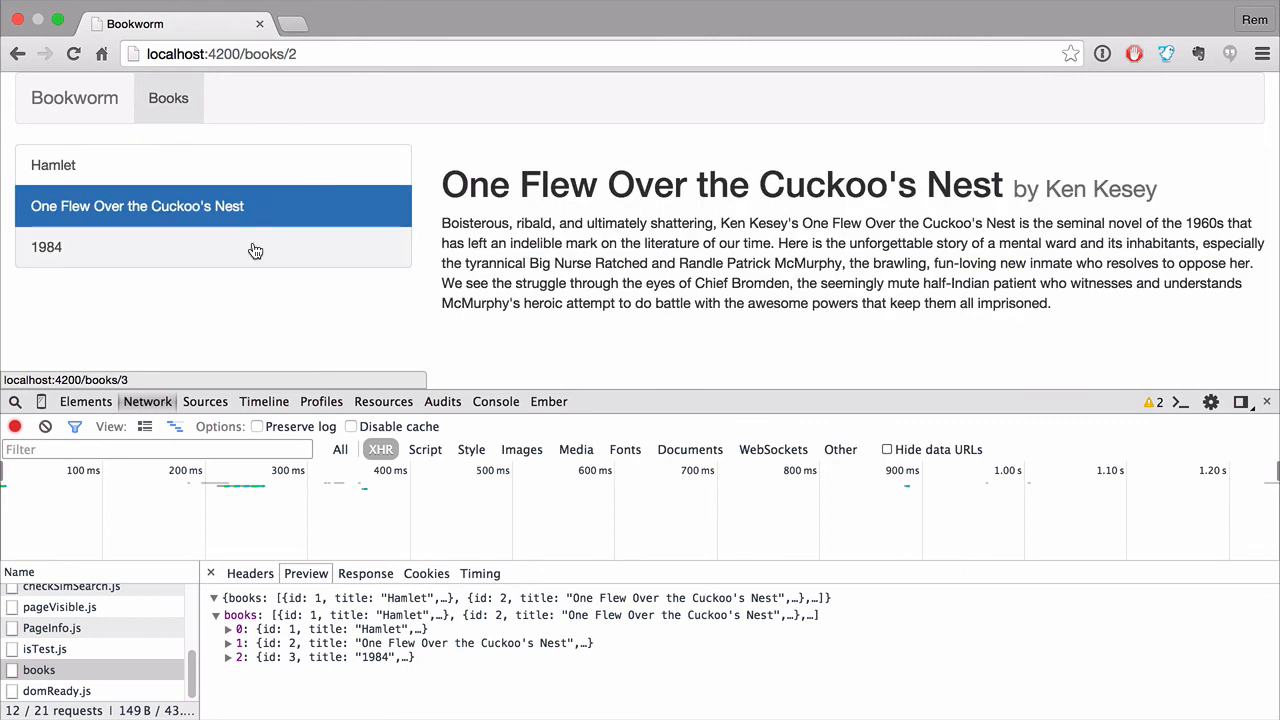
pyautogui.click(53, 165)
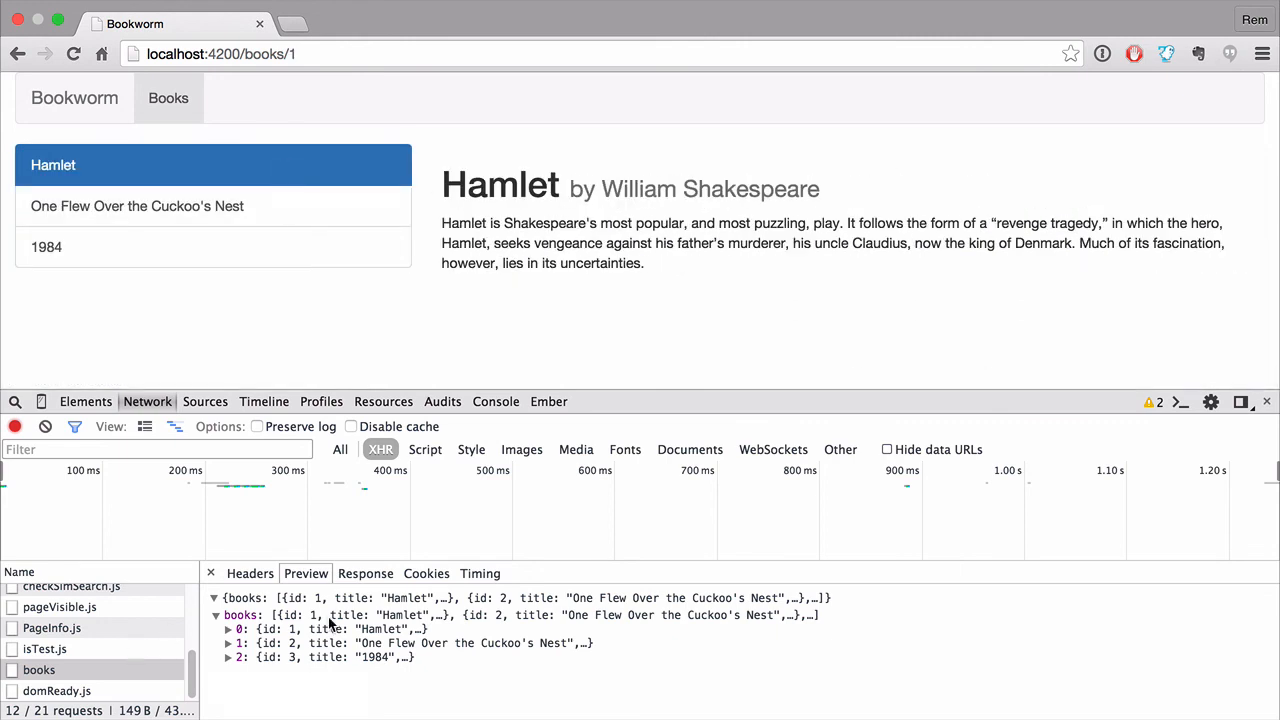